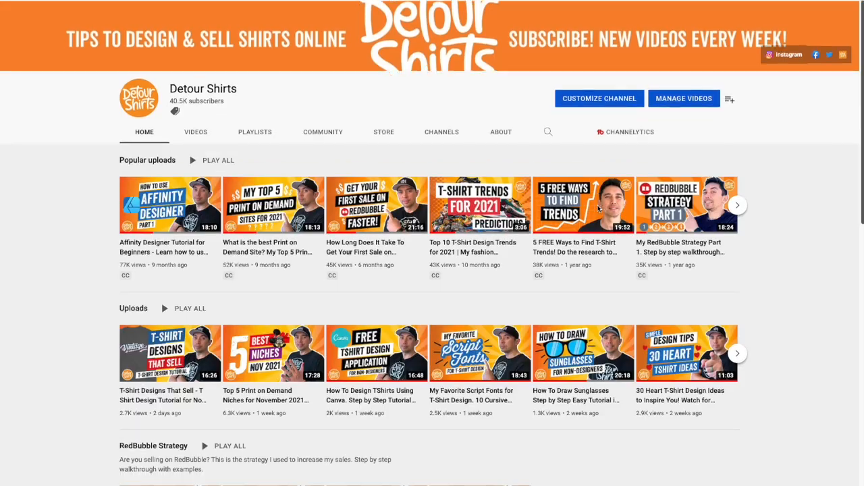
Create a custom-size design from the recent 4500 × 5400 px entry
scroll(down, 3)
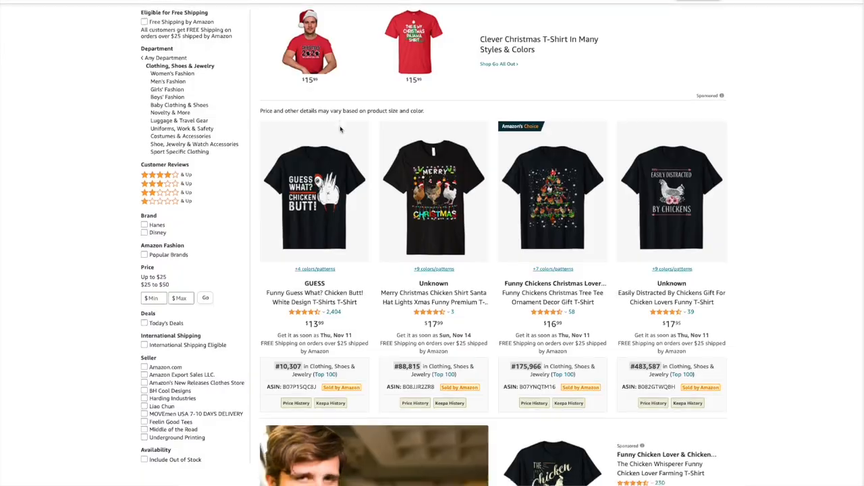
scroll(down, 3)
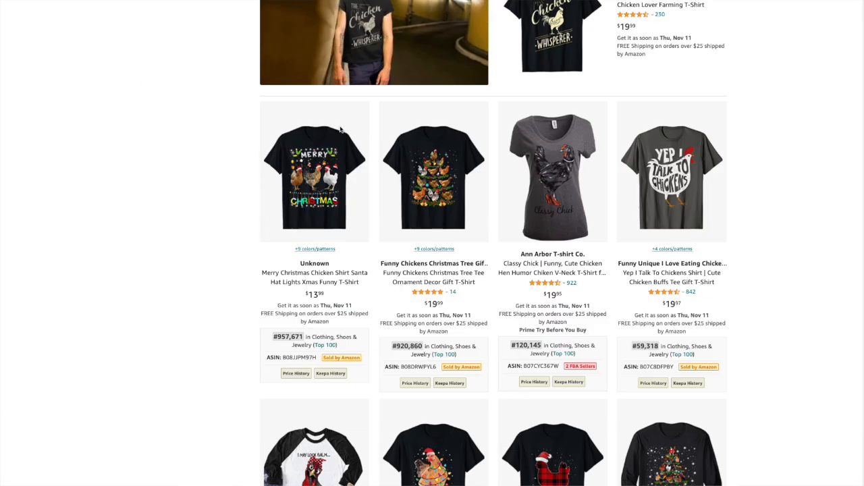
scroll(down, 3)
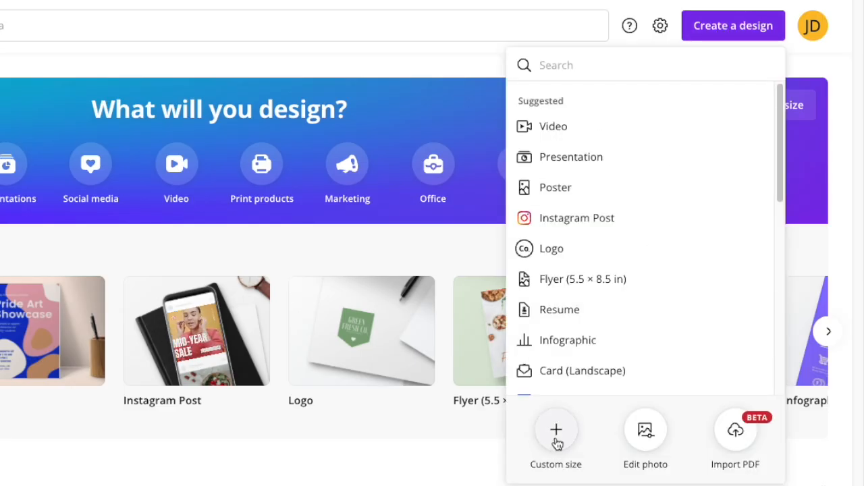
click(556, 439)
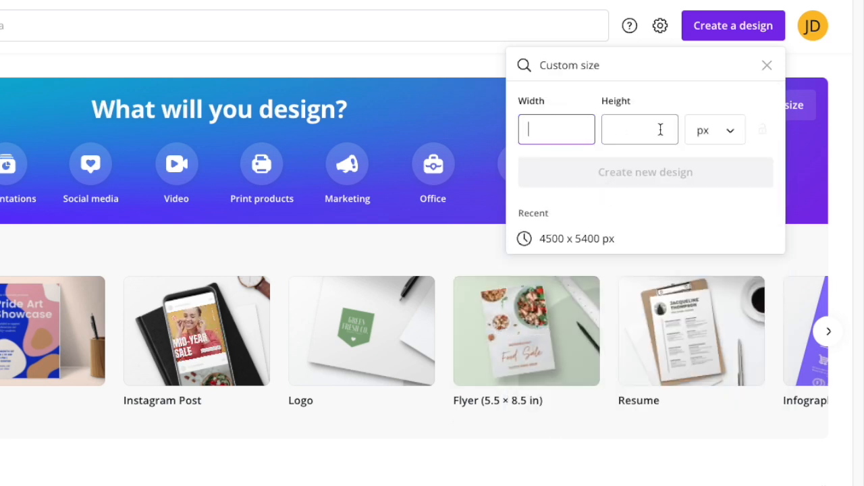
mouse_move(552, 243)
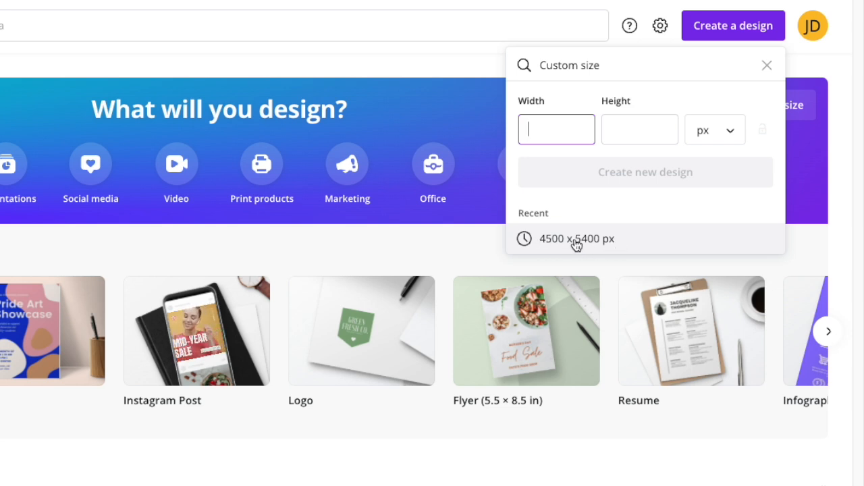
click(575, 239)
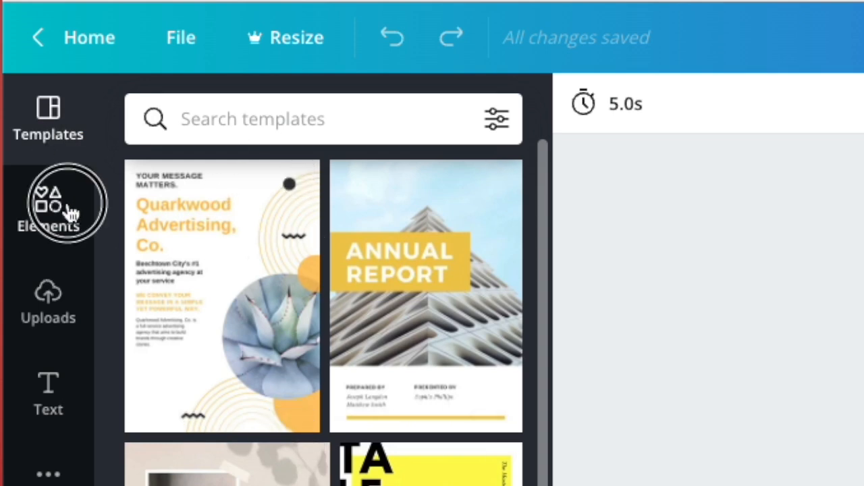
Search Elements for 'chicken' and add the black rooster-and-hen sketch graphic
click(48, 203)
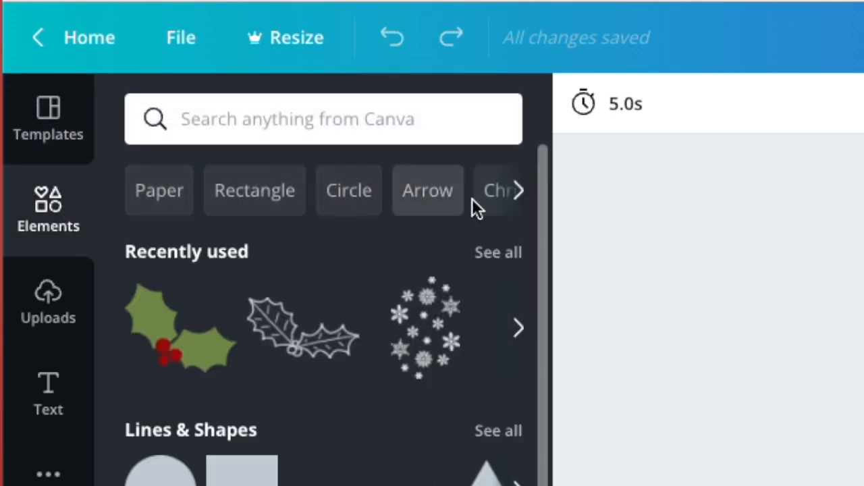
click(297, 118)
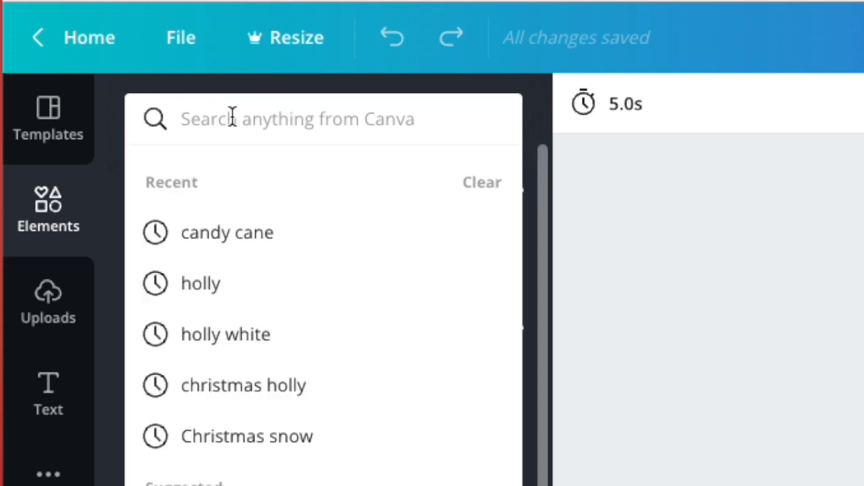
text(chicken)
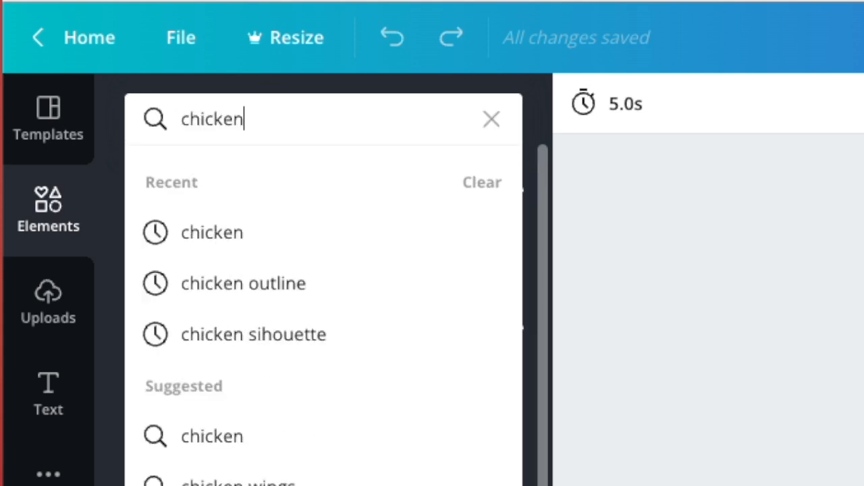
key(Enter)
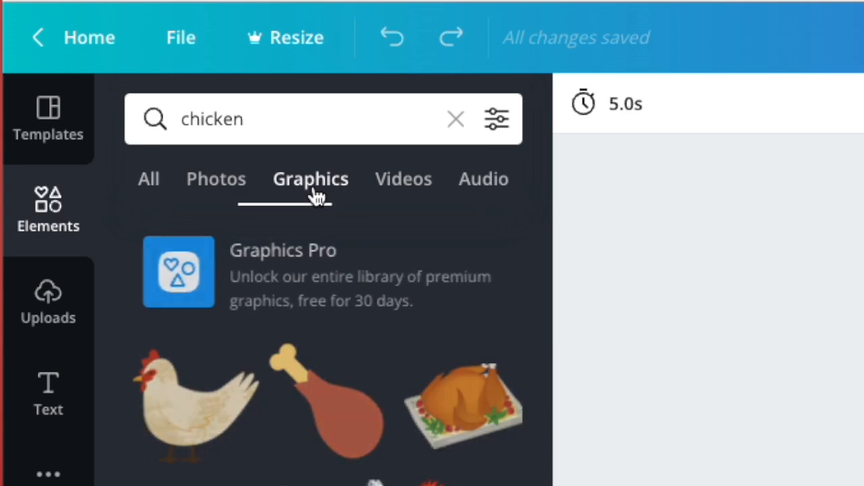
scroll(down, 3)
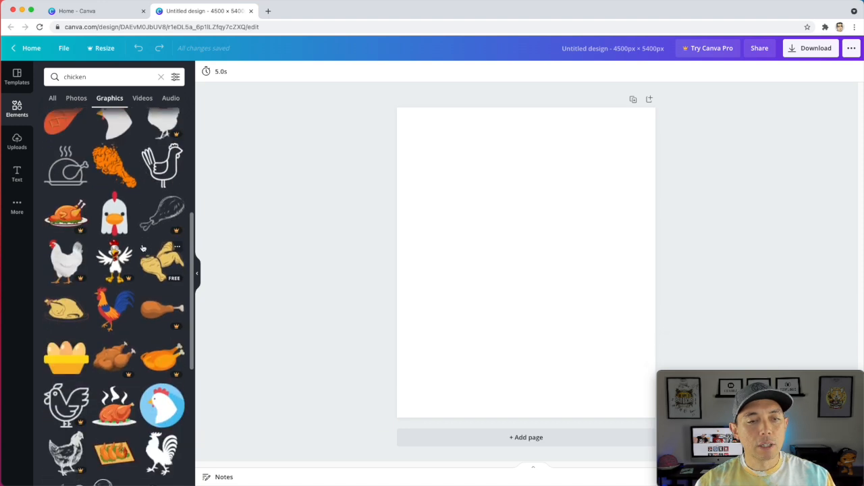
scroll(down, 3)
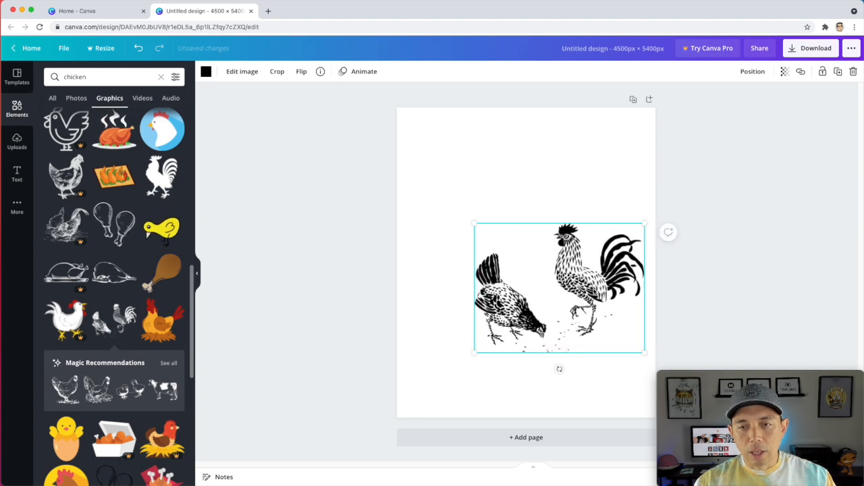
Raise the chicken graphic and set the page background to dark red #C80C0C
drag(559, 287, 516, 232)
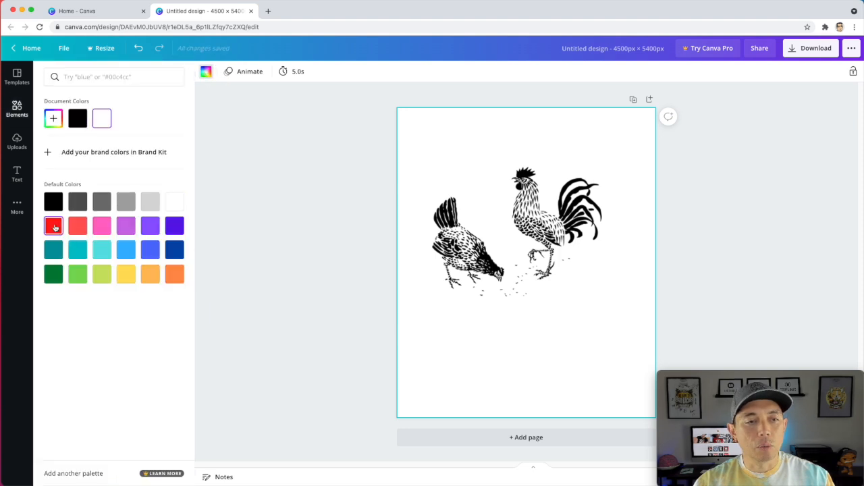
click(53, 225)
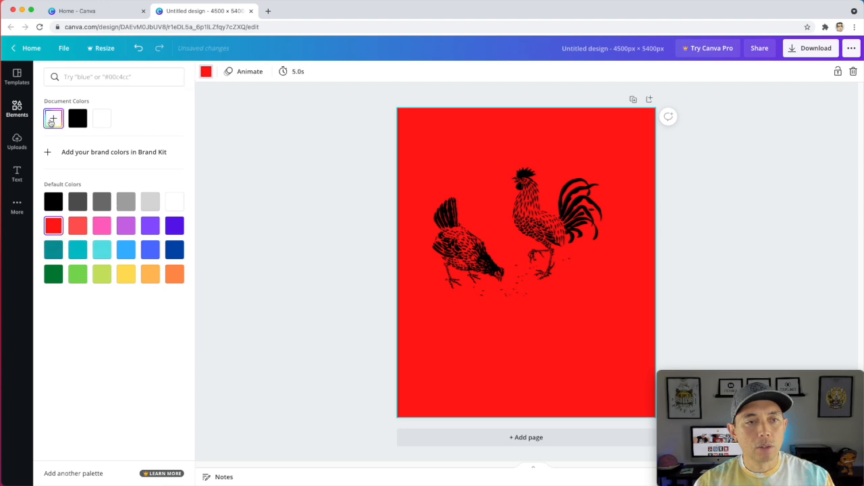
click(54, 118)
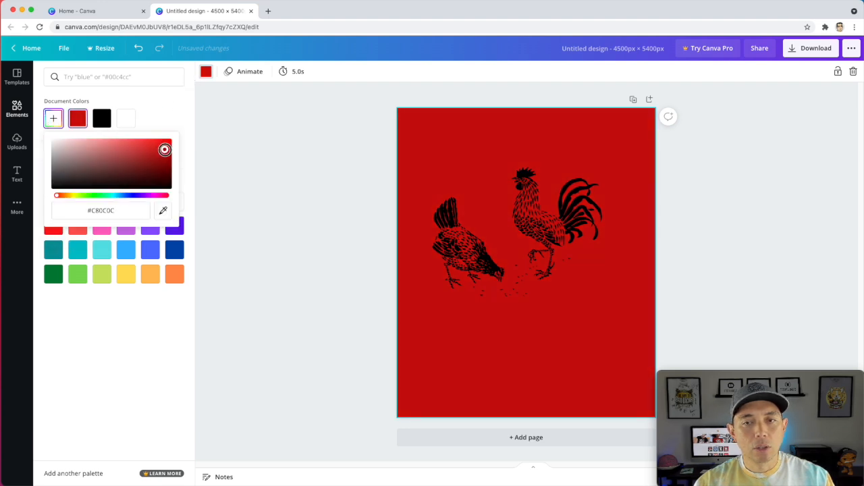
click(517, 233)
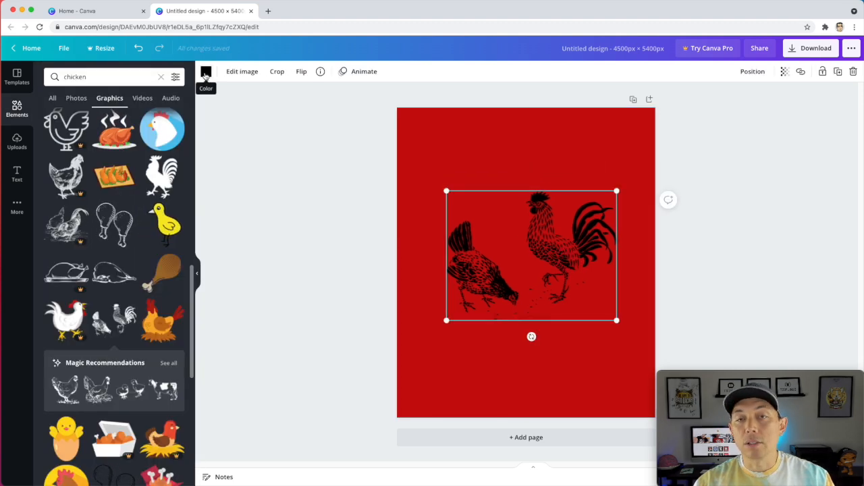
Make the chickens white, flip them horizontally, enlarge and centre them
click(205, 75)
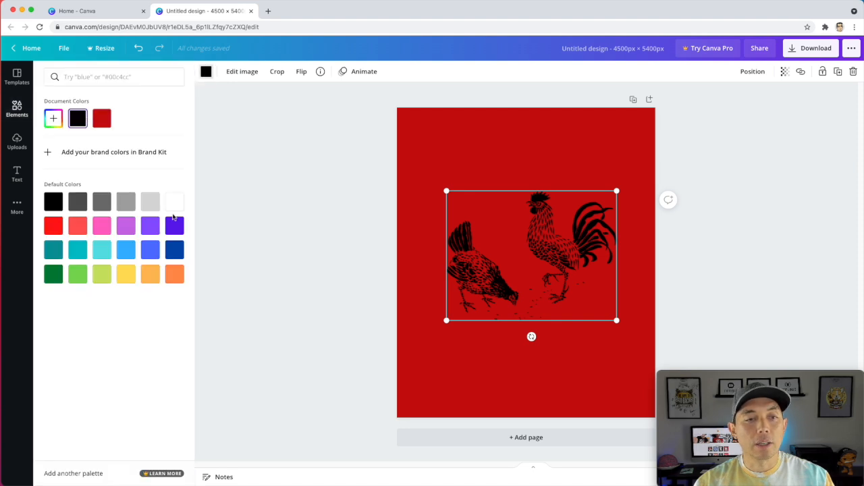
click(175, 201)
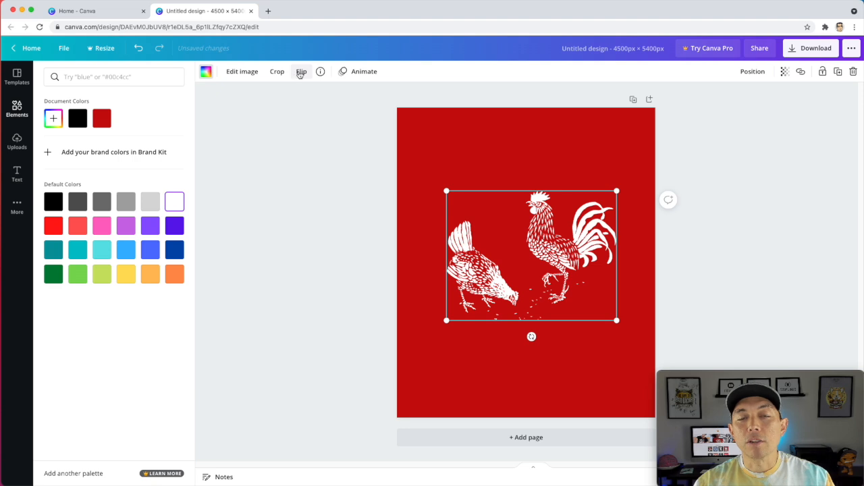
click(301, 71)
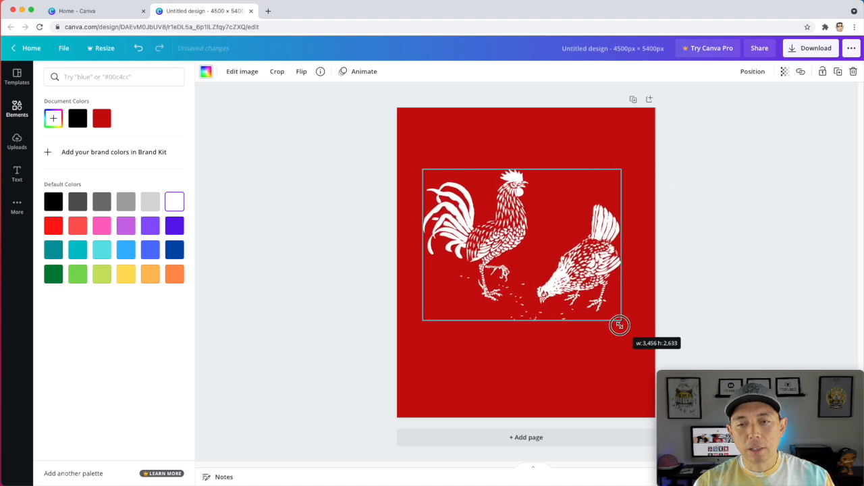
drag(619, 325, 619, 336)
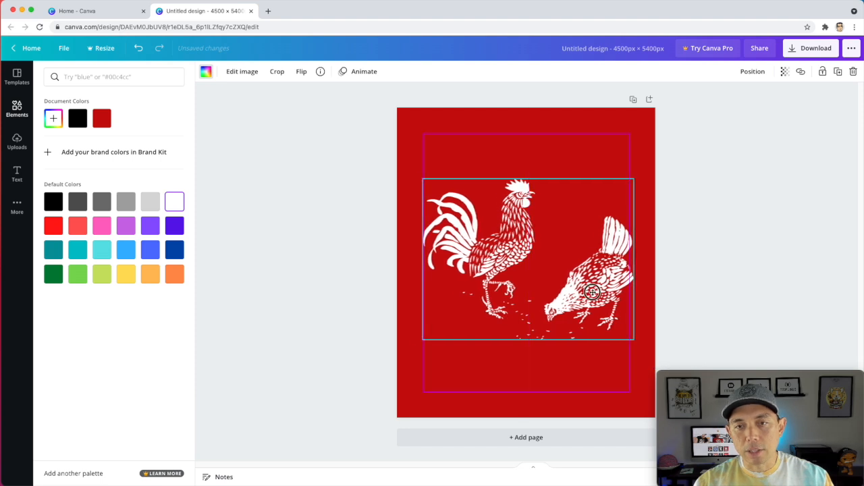
drag(592, 292, 591, 292)
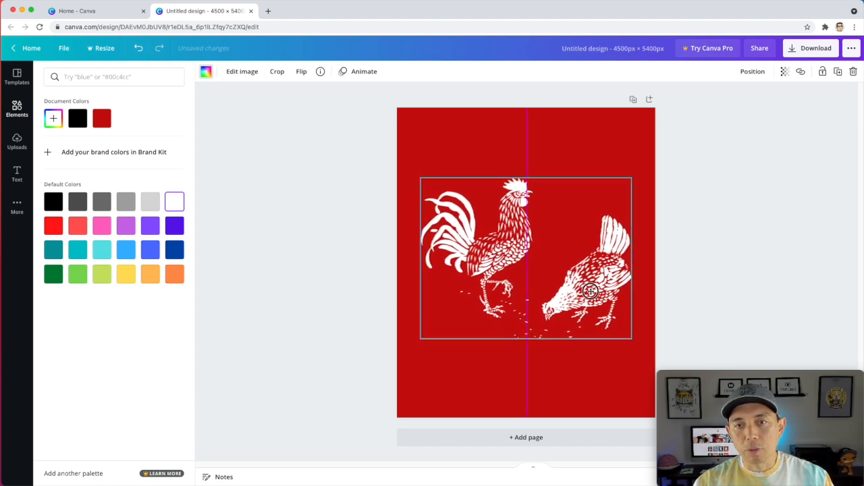
text(chicken)
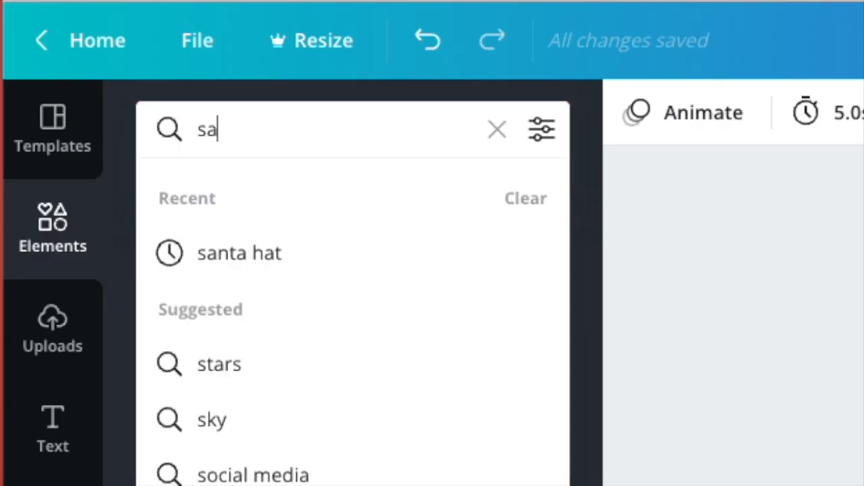
Add the free santa hat graphic and mirror it horizontally
text(nta hat)
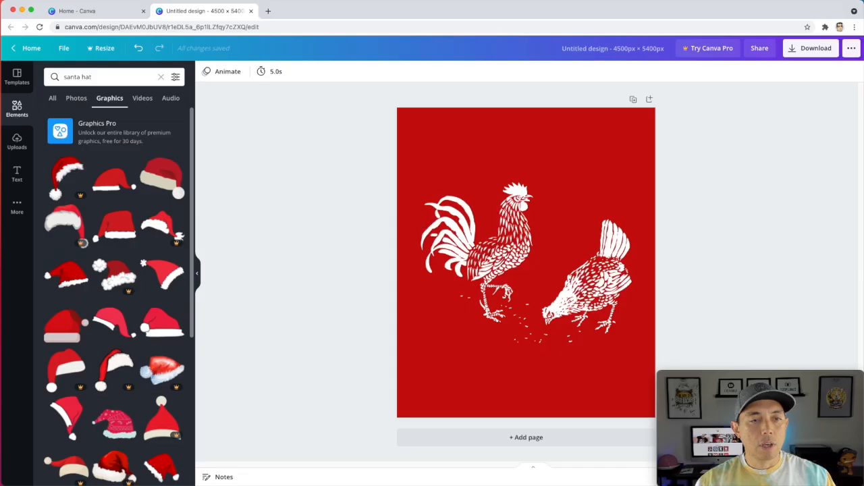
mouse_move(110, 227)
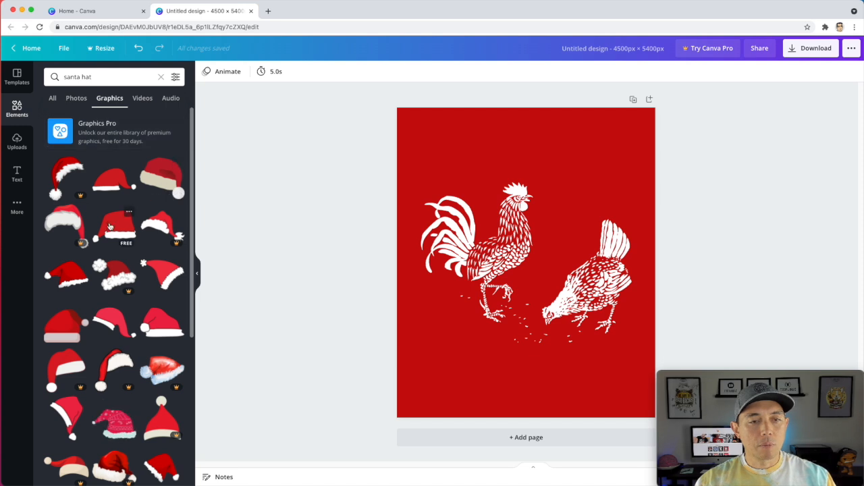
scroll(down, 3)
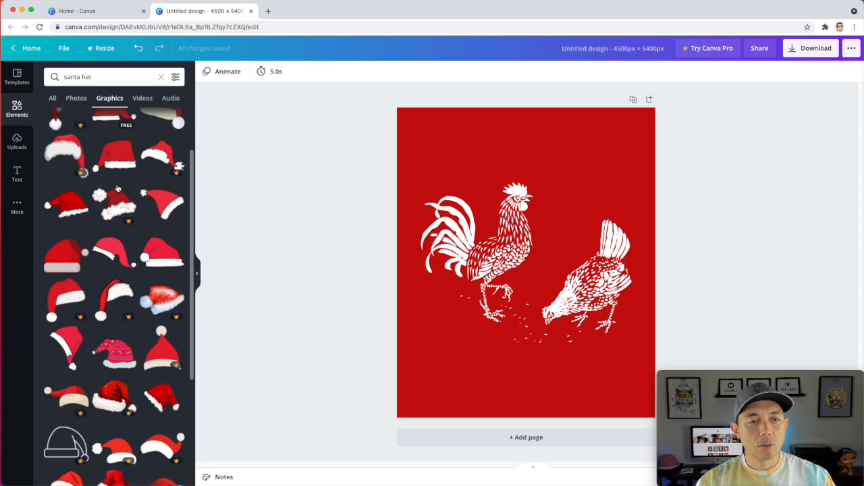
scroll(down, 3)
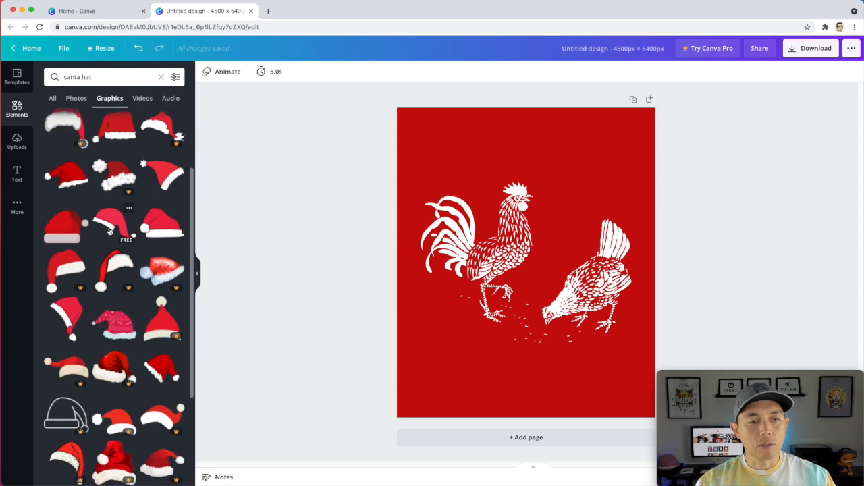
click(110, 226)
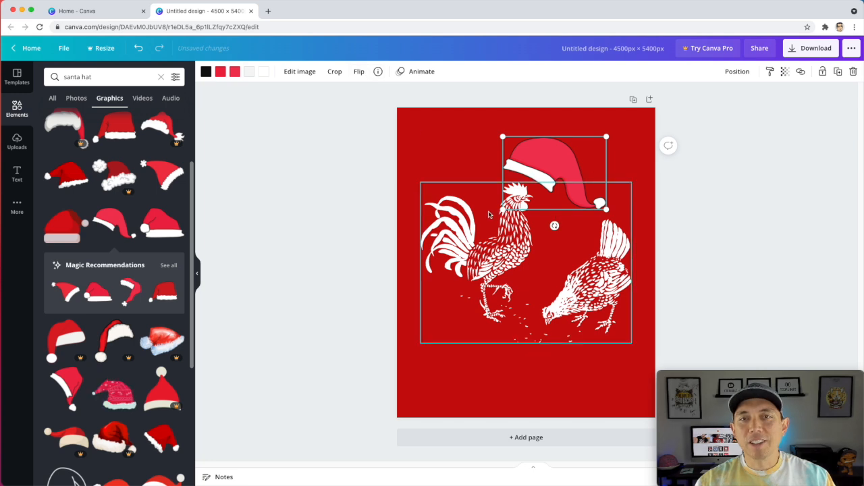
click(358, 71)
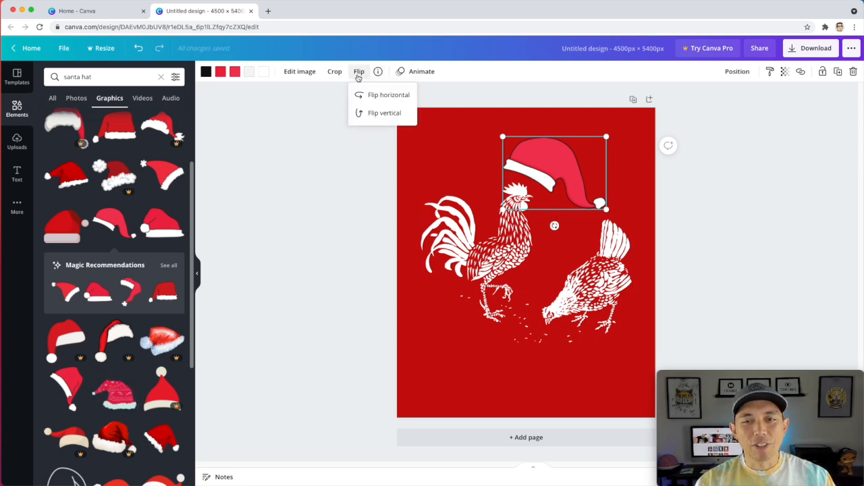
click(389, 95)
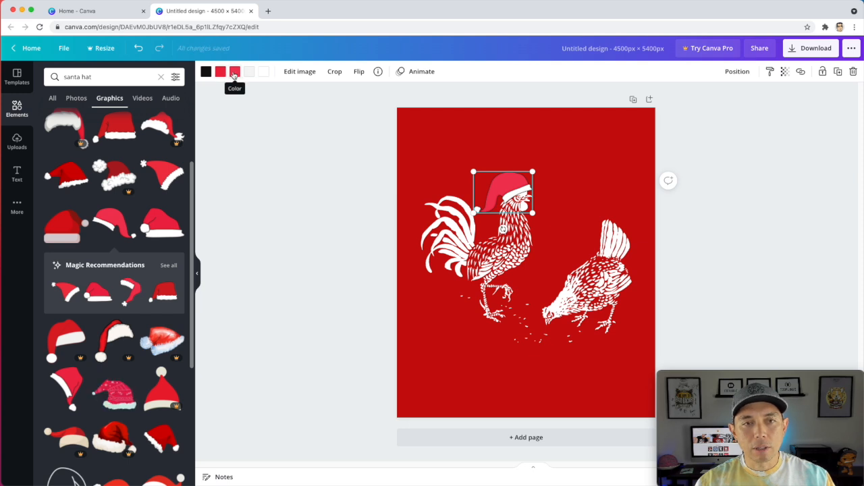
Recolour the hat's parts to white and the background's dark red
click(235, 71)
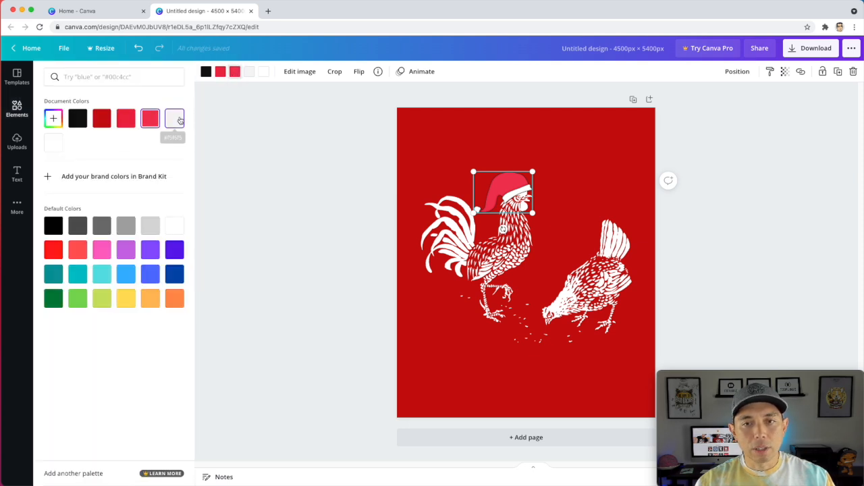
click(174, 225)
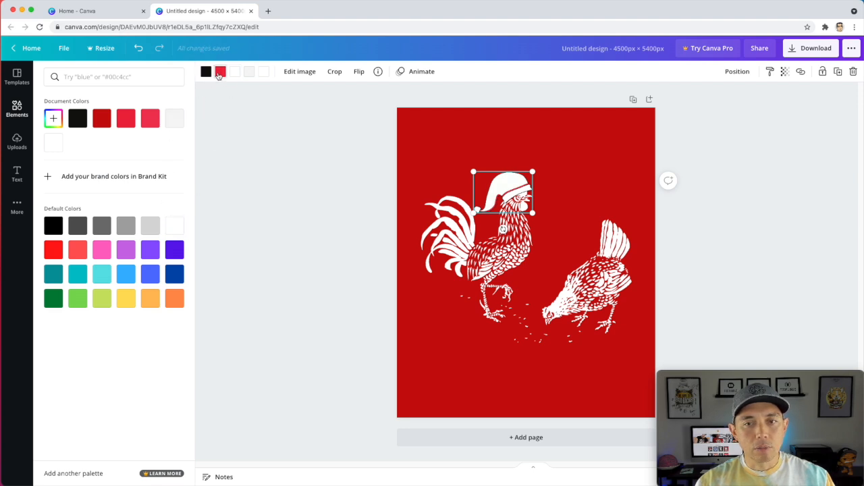
click(175, 225)
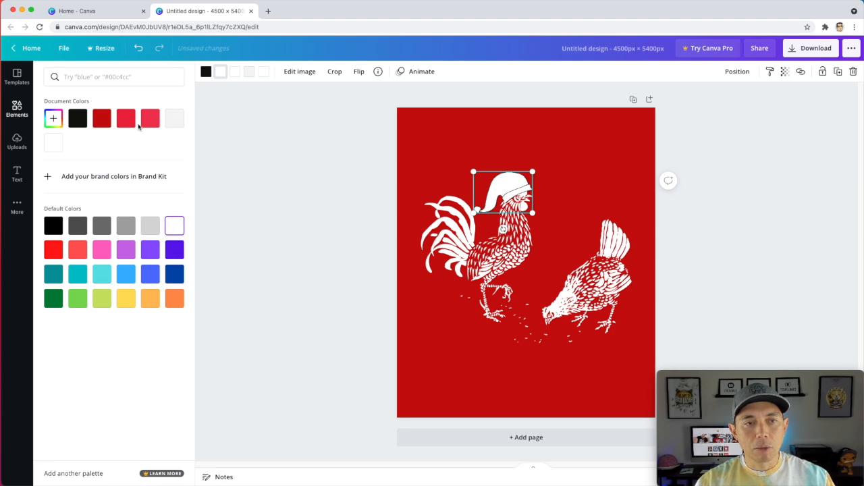
click(101, 118)
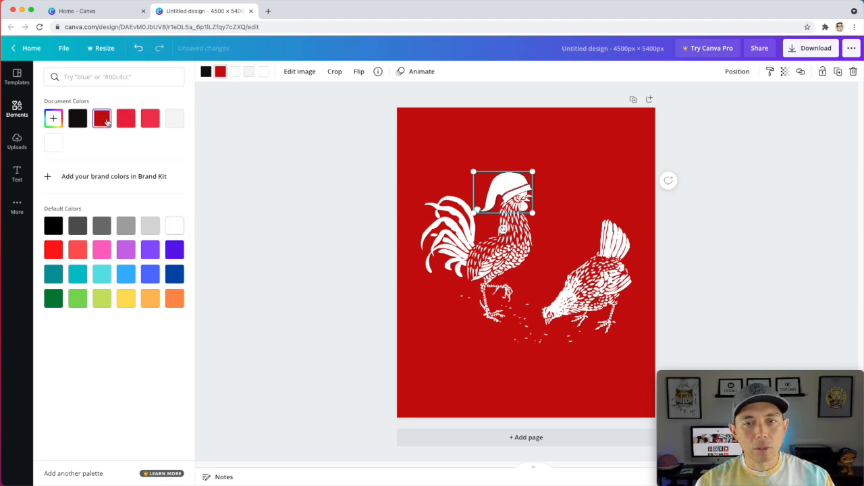
click(206, 71)
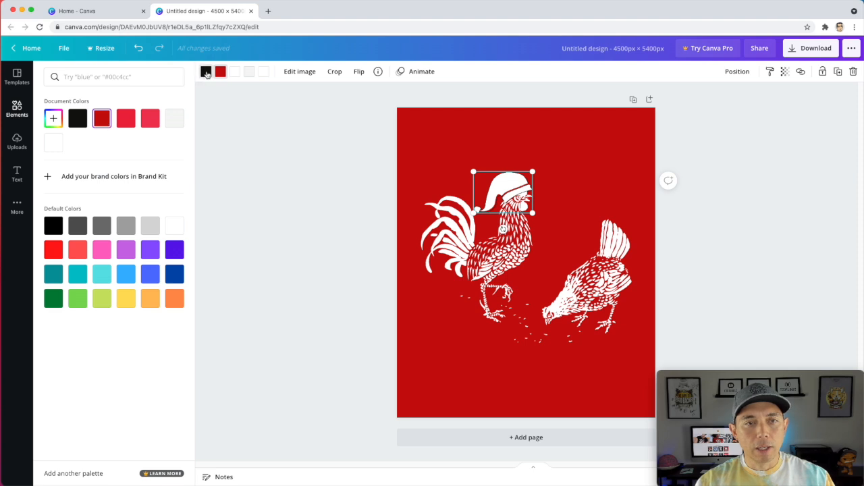
click(102, 119)
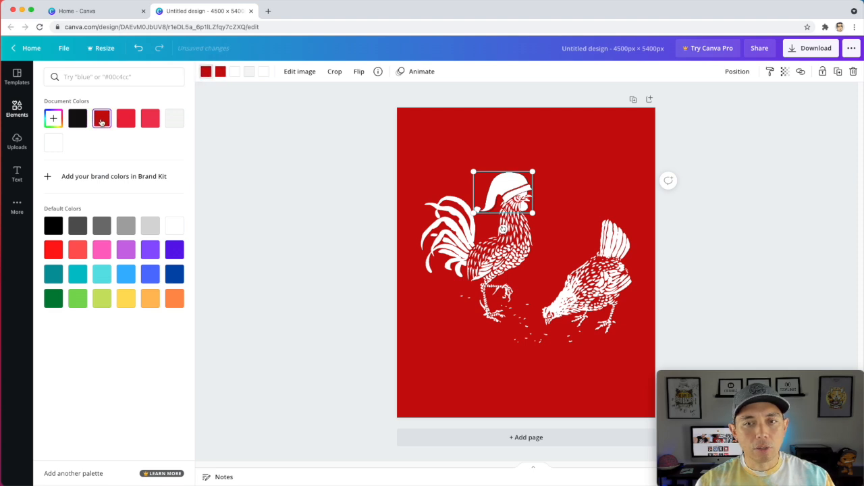
text(santa hat)
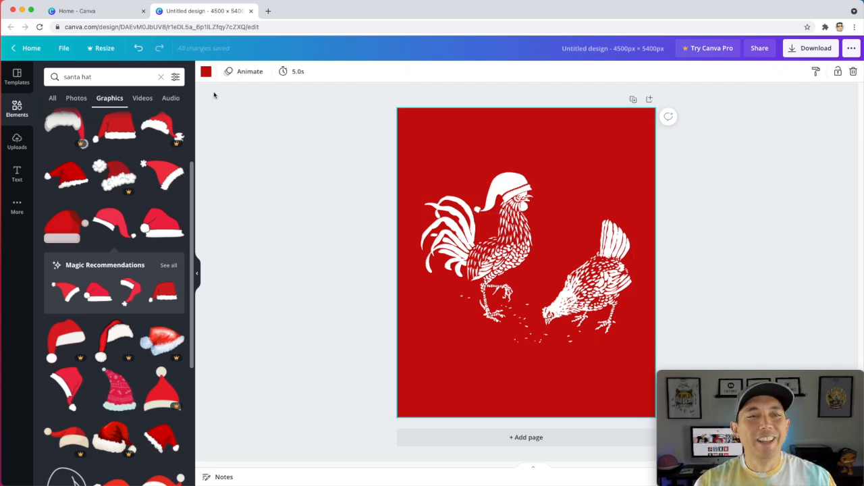
Add the Wild SALE text combination and move it to the top of the design
click(104, 77)
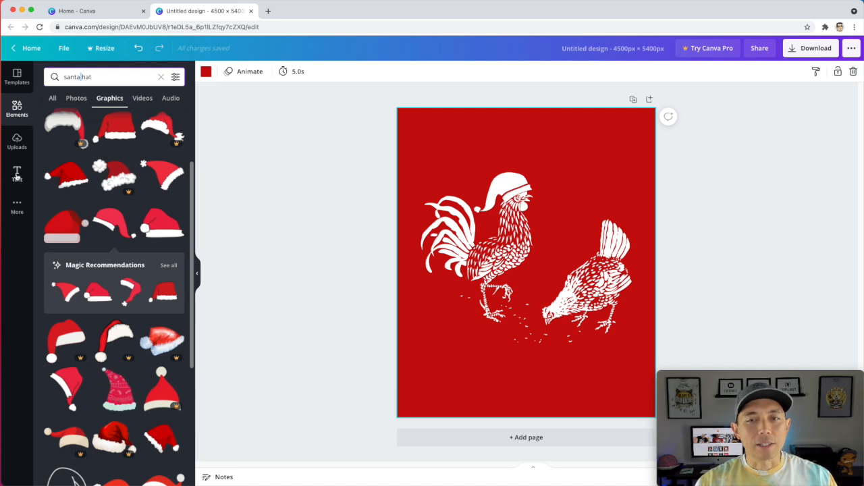
click(17, 174)
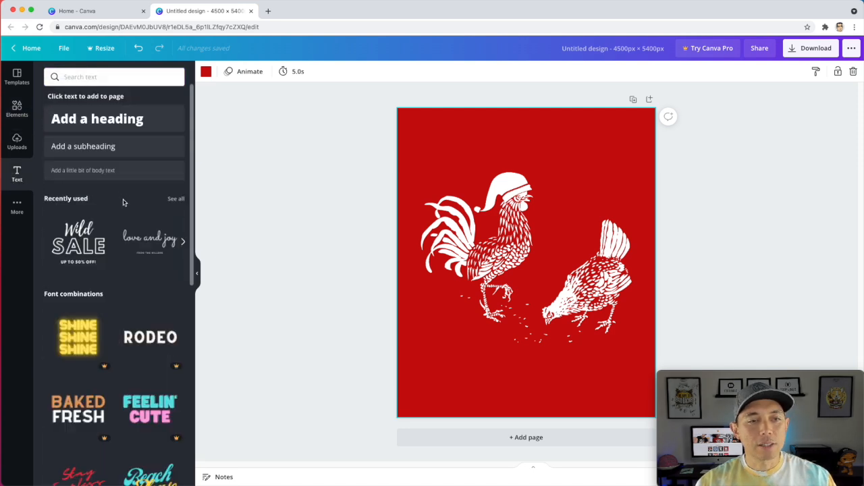
scroll(down, 3)
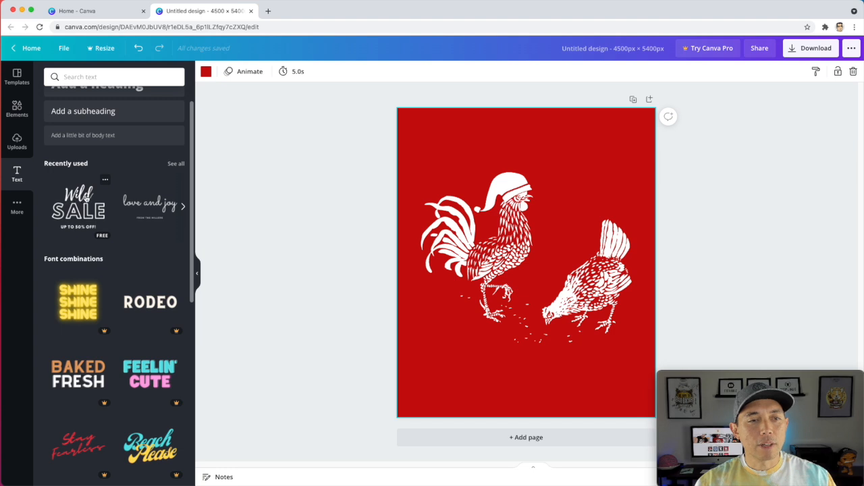
click(78, 208)
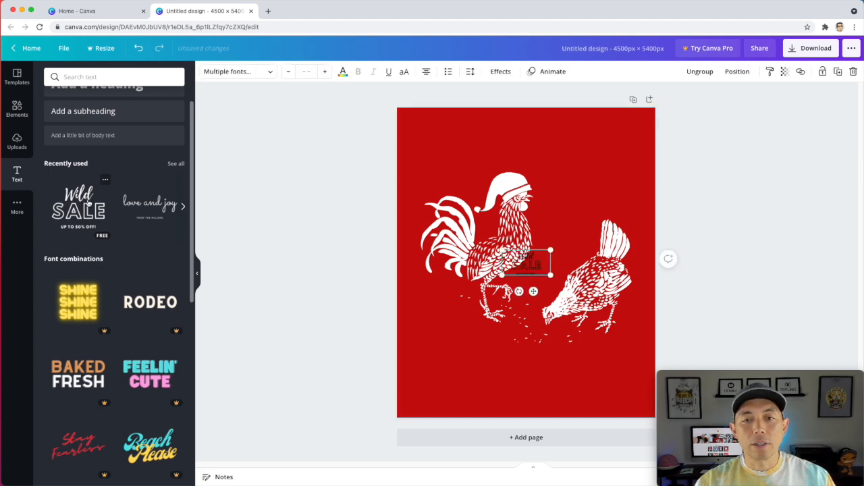
drag(527, 262, 470, 135)
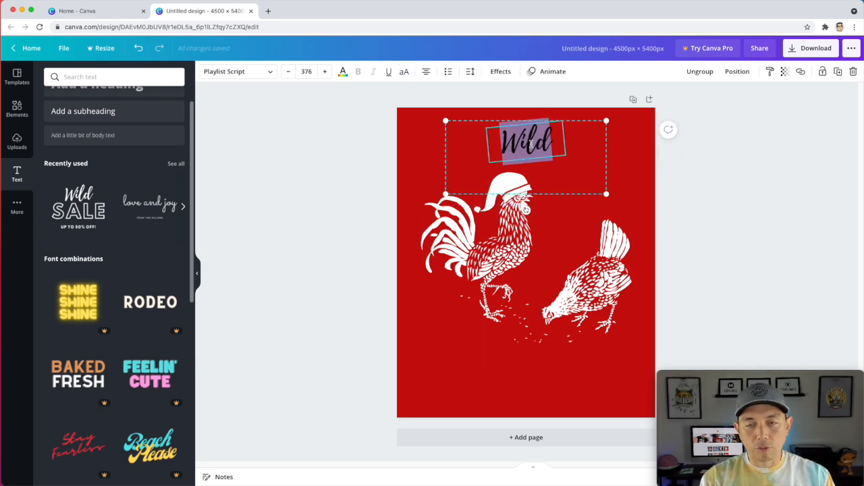
Change the text to 'Merry', colour it white and enlarge it across the top
text(Merry)
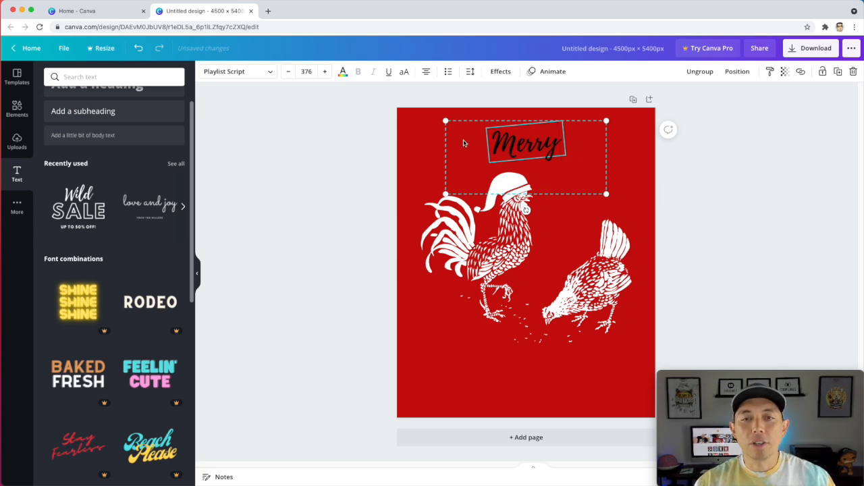
click(343, 72)
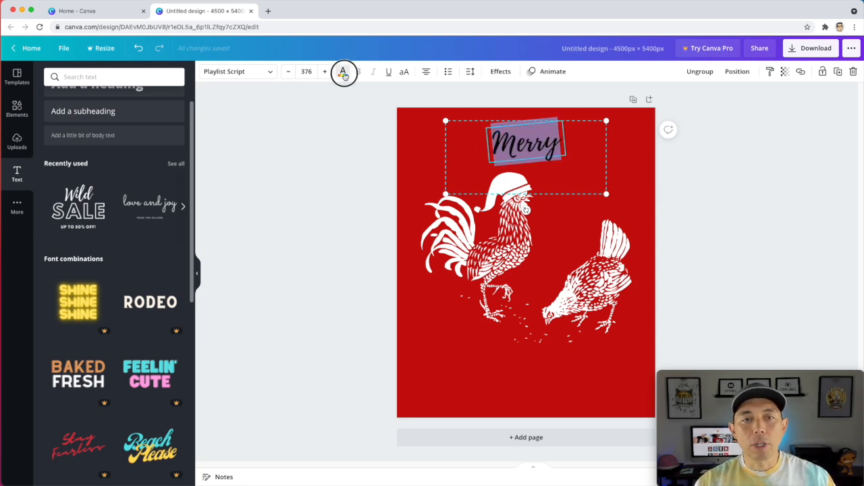
click(343, 72)
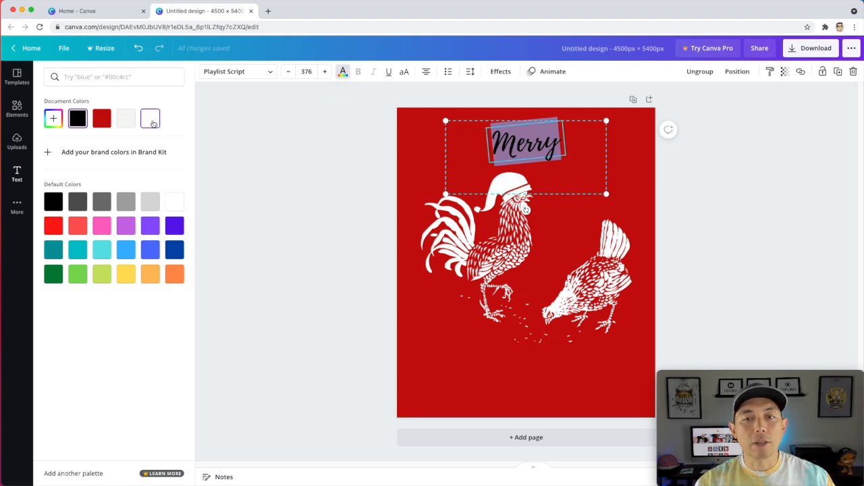
drag(607, 194, 727, 241)
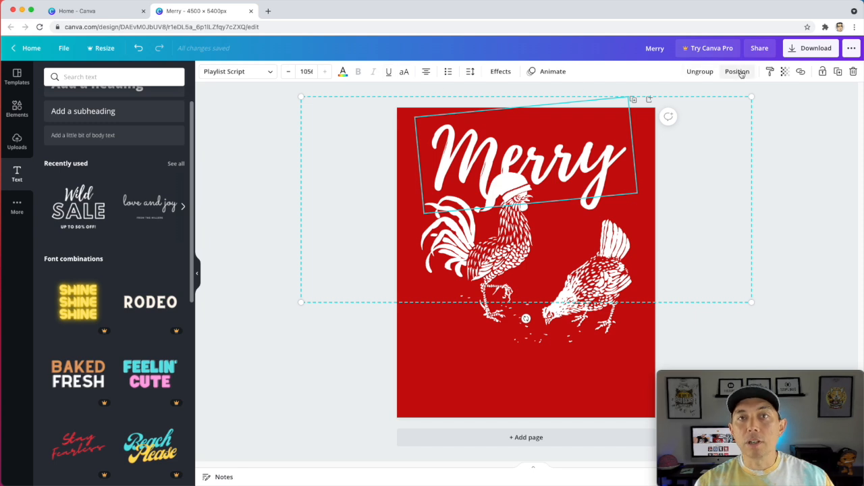
Deselect Merry and shift the chicken drawing lower beneath the heading
click(736, 71)
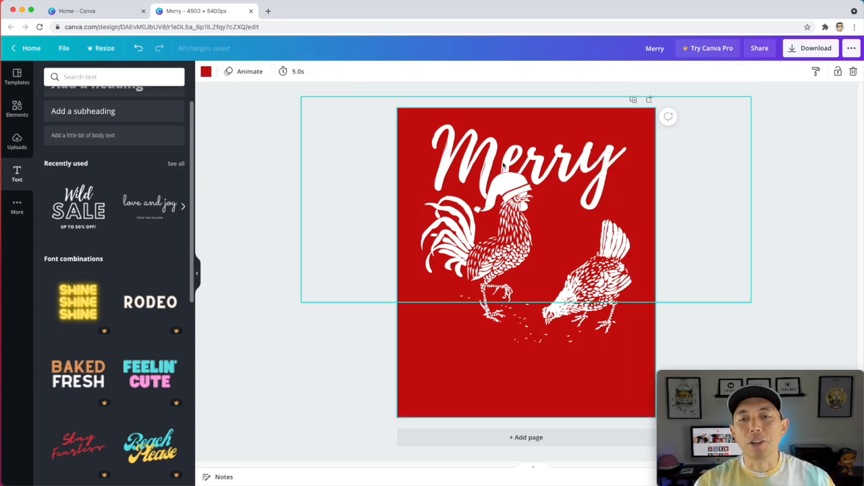
click(526, 264)
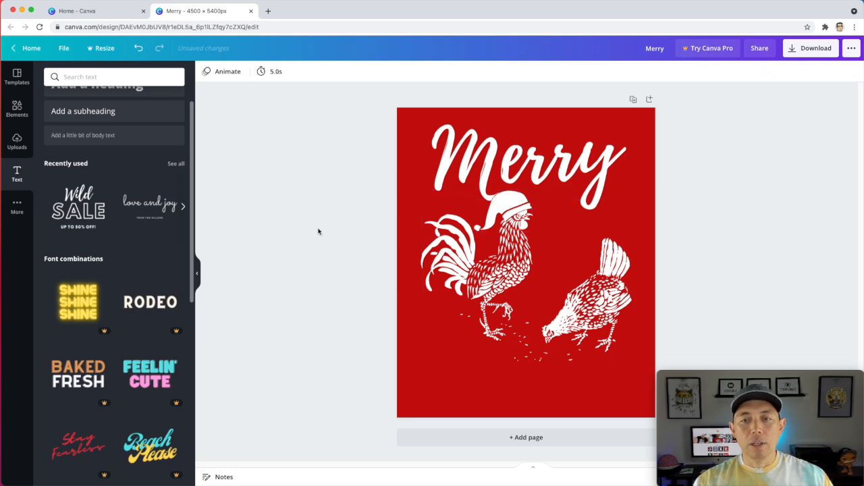
mouse_move(134, 217)
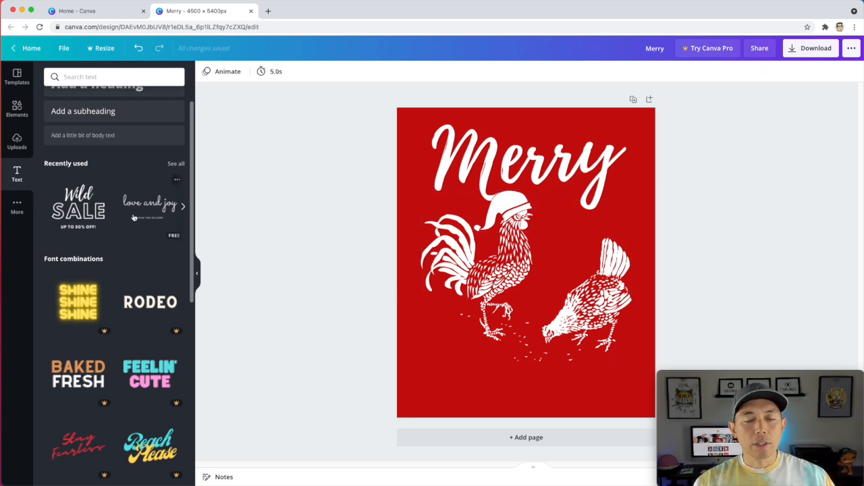
Add the COFFEE PLEASE slab text below the chickens and retype it as CLUCKMAS
scroll(down, 3)
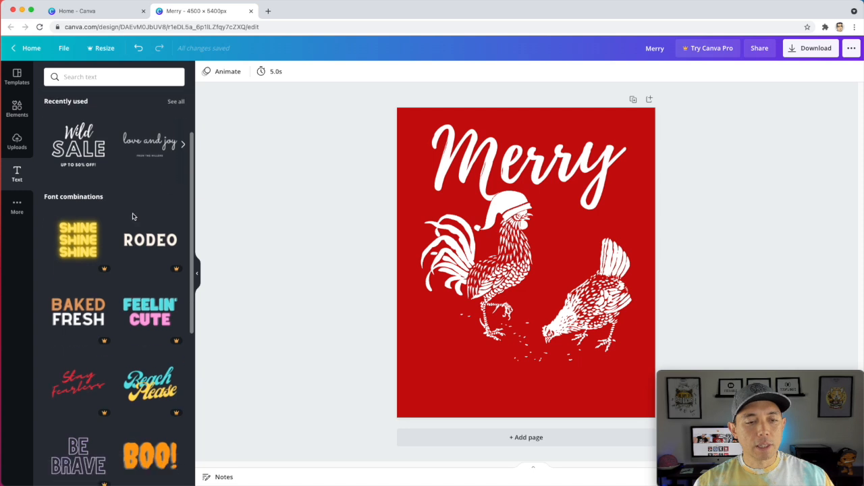
scroll(down, 3)
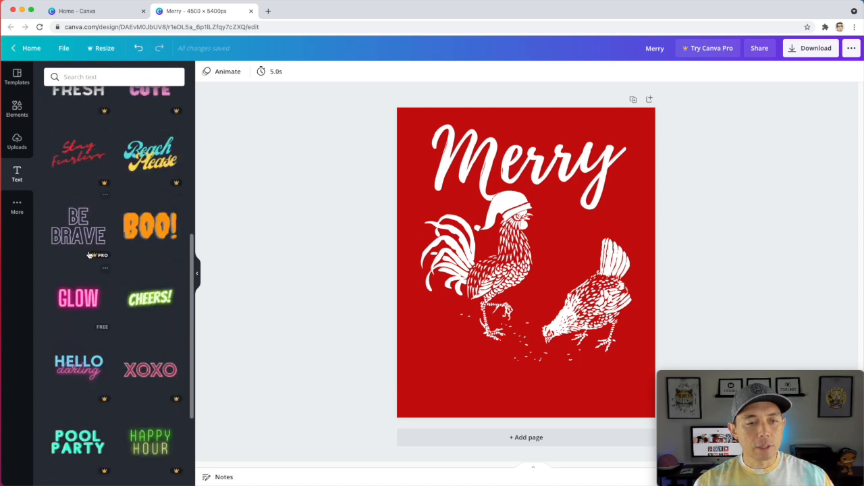
scroll(down, 3)
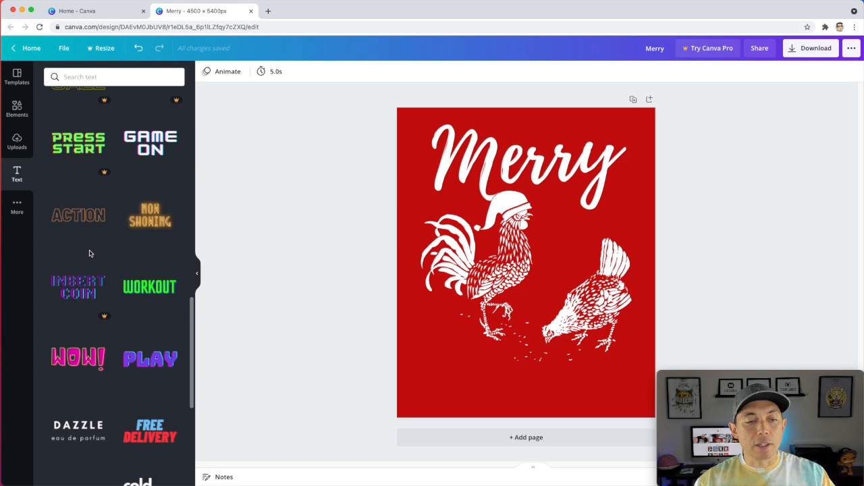
scroll(down, 3)
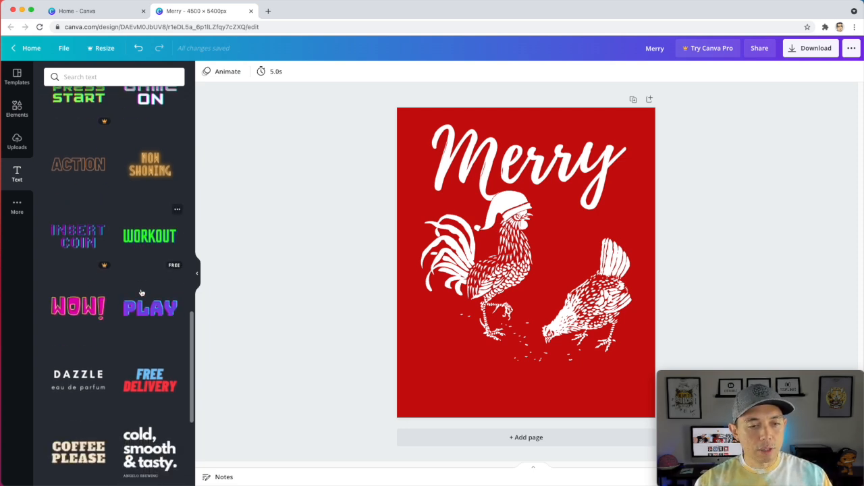
scroll(down, 3)
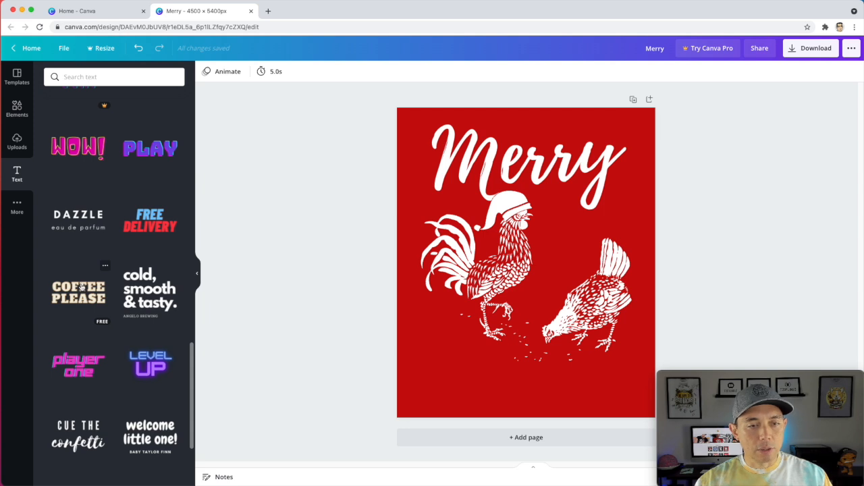
click(78, 292)
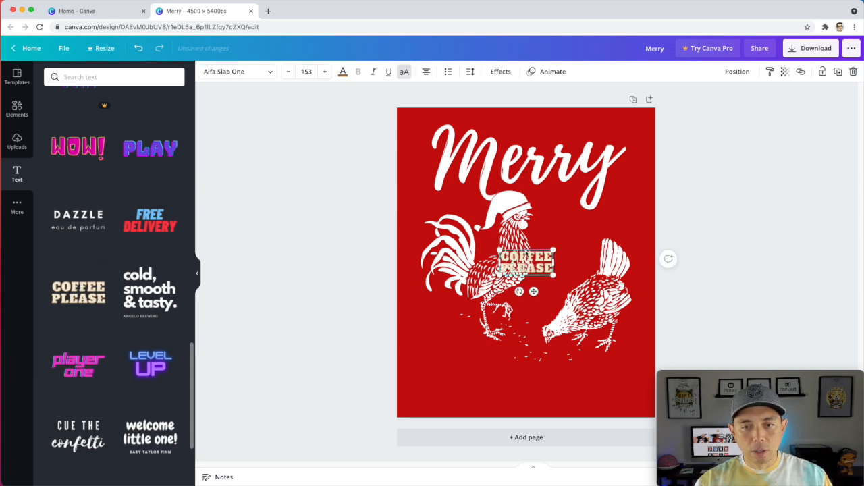
drag(527, 263, 500, 388)
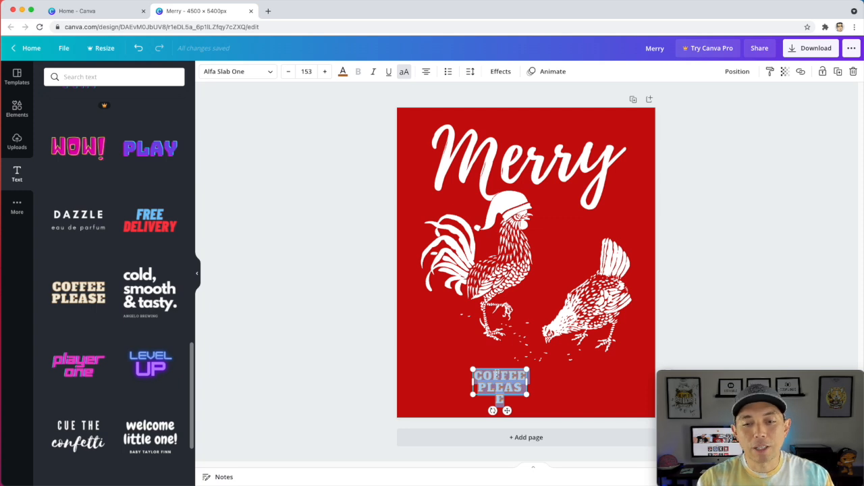
text(CLUCKMAS)
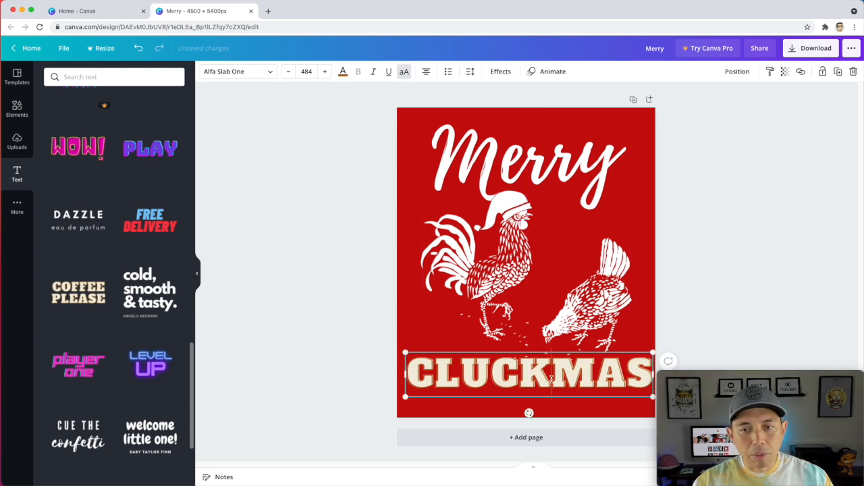
Select the slab CLUCKMAS text, check the font list, then delete it
triple_click(528, 372)
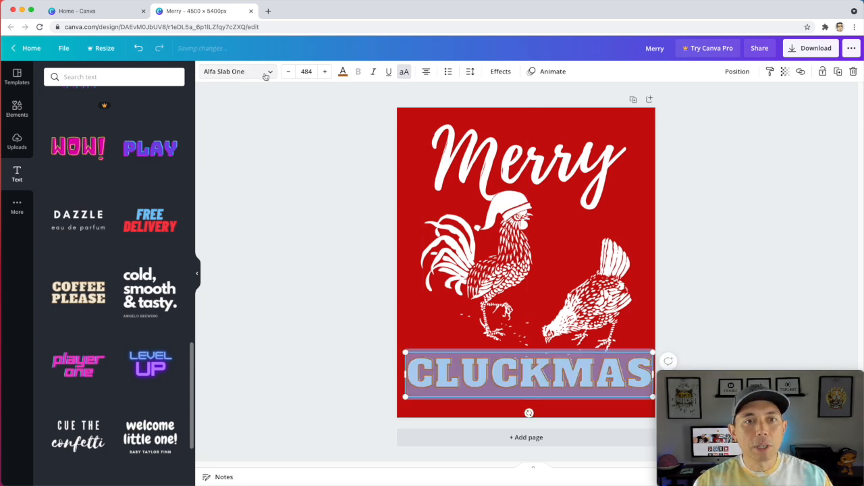
click(237, 71)
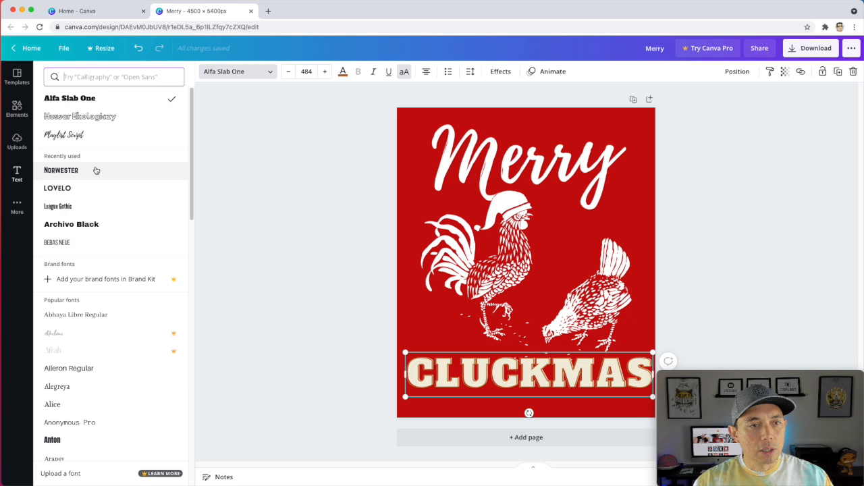
click(61, 170)
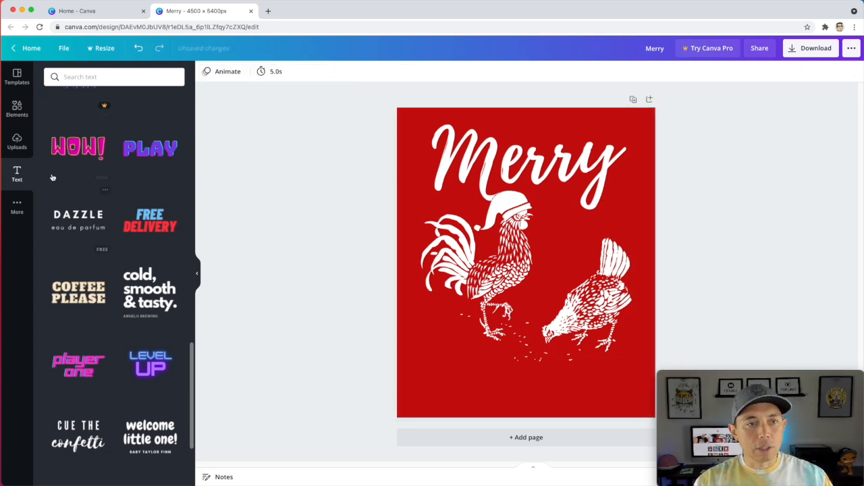
mouse_move(101, 108)
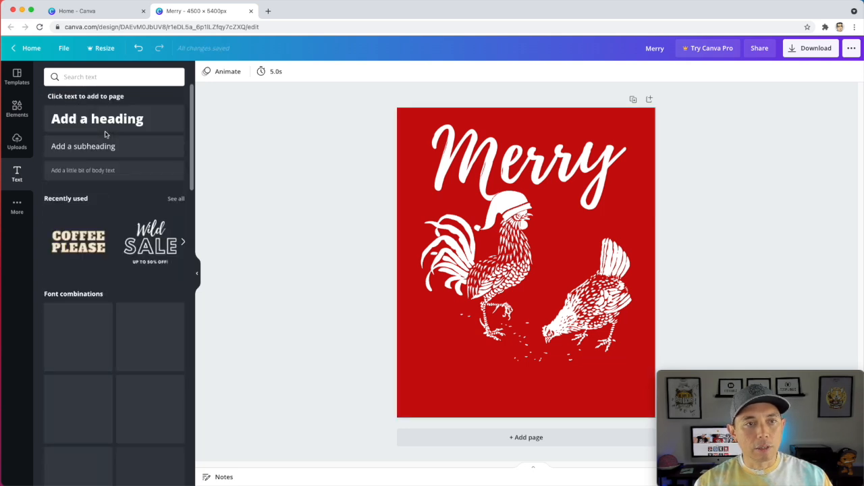
Add a heading reading CLUCKMAS, enlarge it and move it below the chickens
click(96, 118)
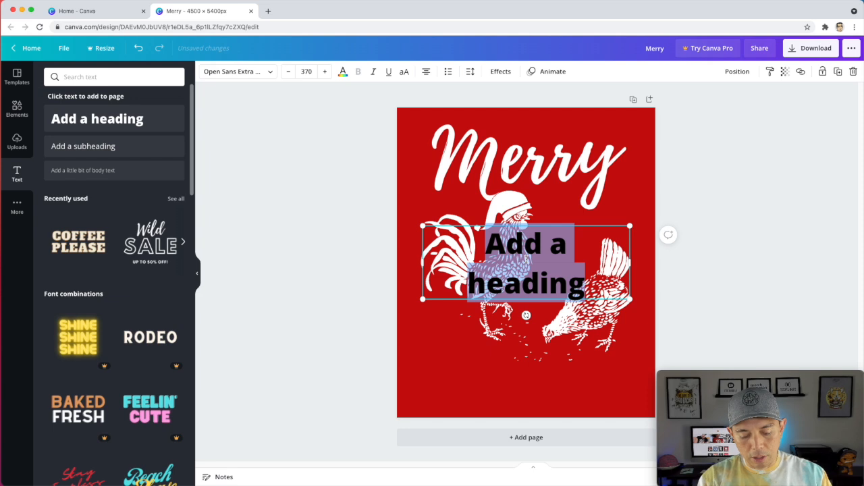
text(Cluck)
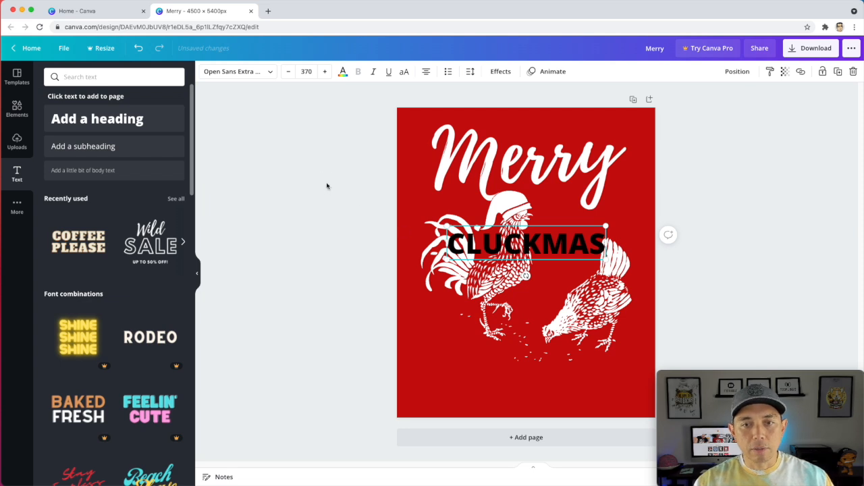
drag(606, 228, 668, 233)
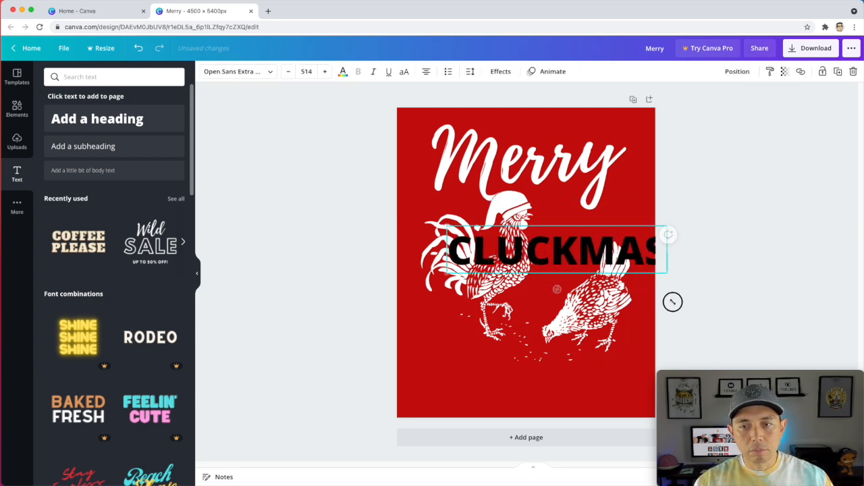
drag(547, 250, 546, 381)
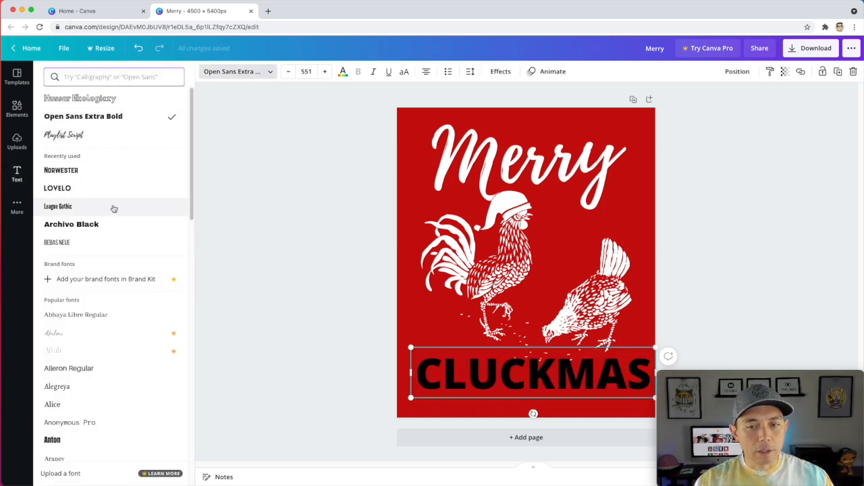
Set the heading font to Norwester, enlarge it further and colour it white
click(58, 206)
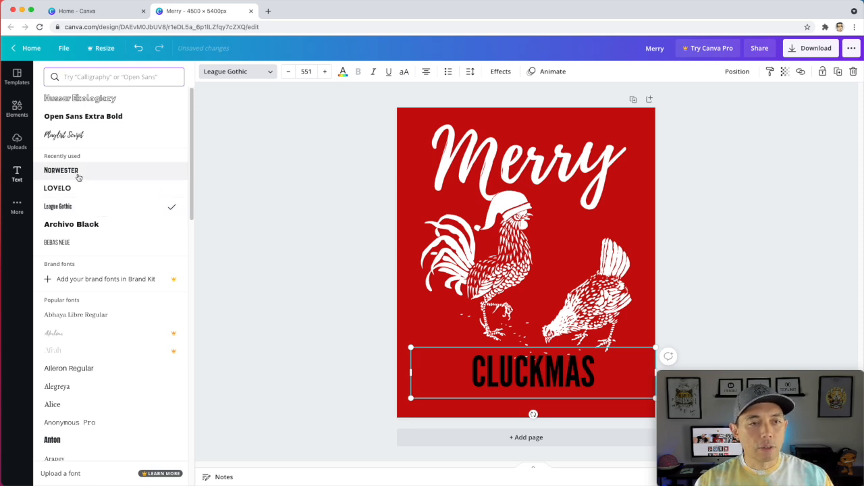
click(61, 170)
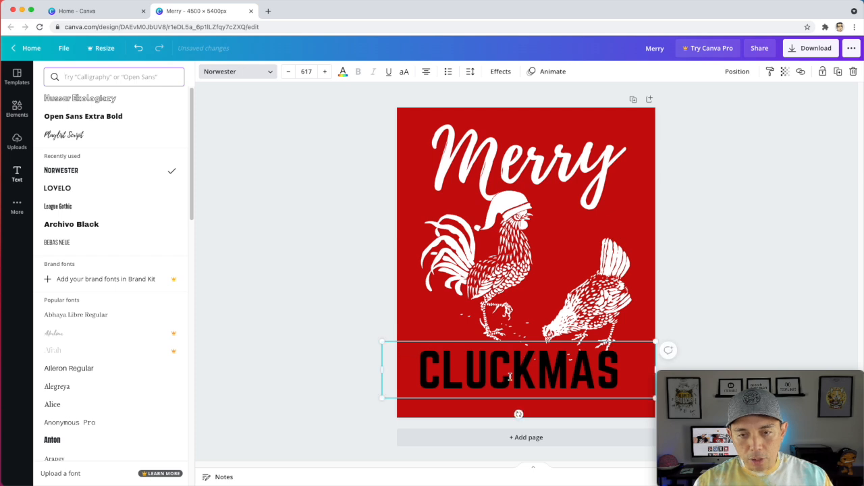
drag(653, 343, 669, 331)
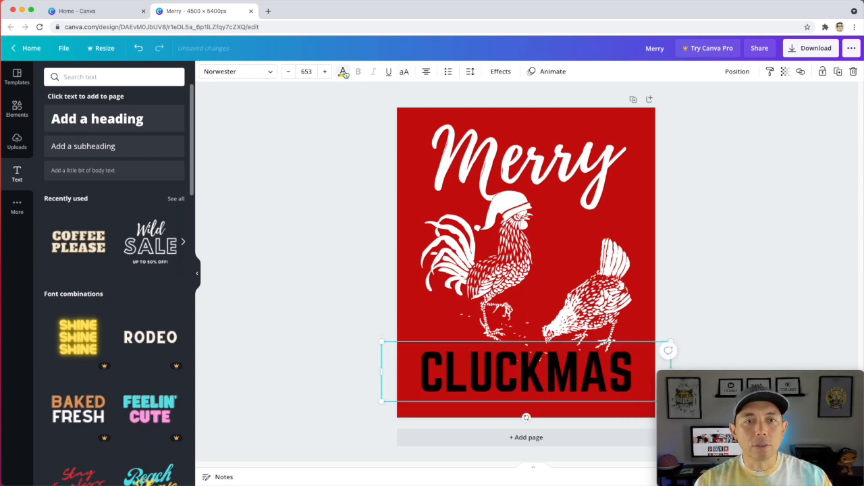
click(343, 71)
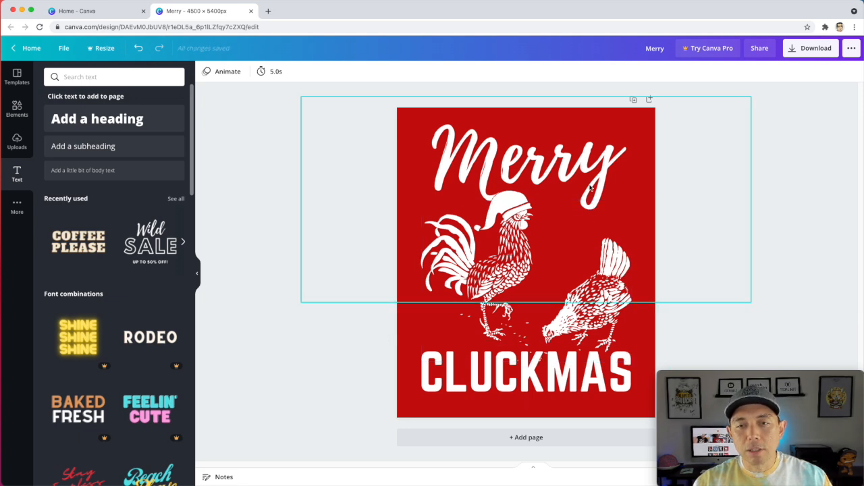
click(704, 171)
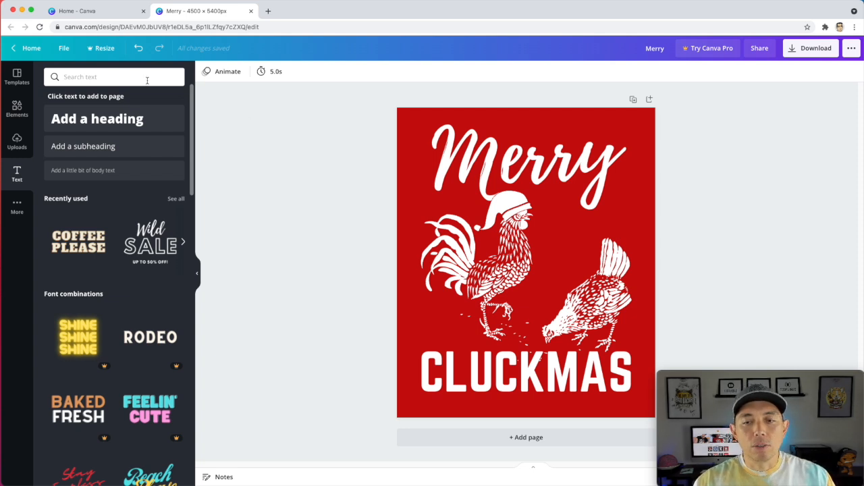
mouse_move(99, 110)
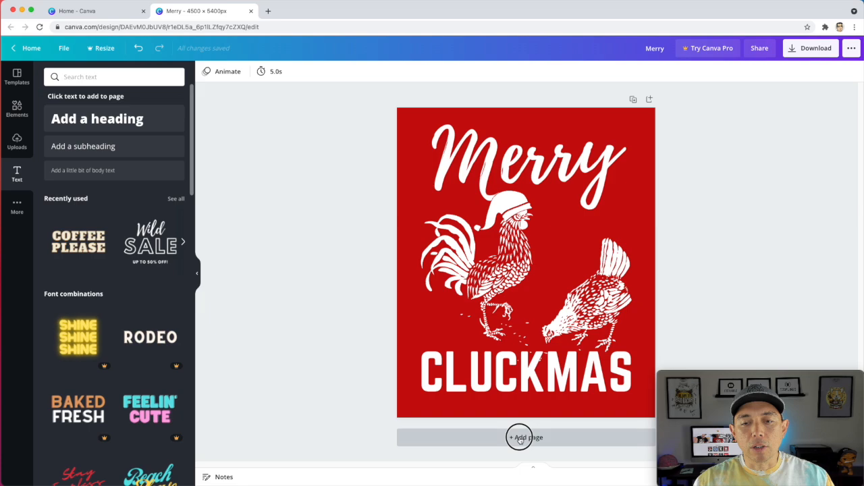
Add a page, search Christmas templates, and open the folksy family Christmas T-shirt template
click(525, 438)
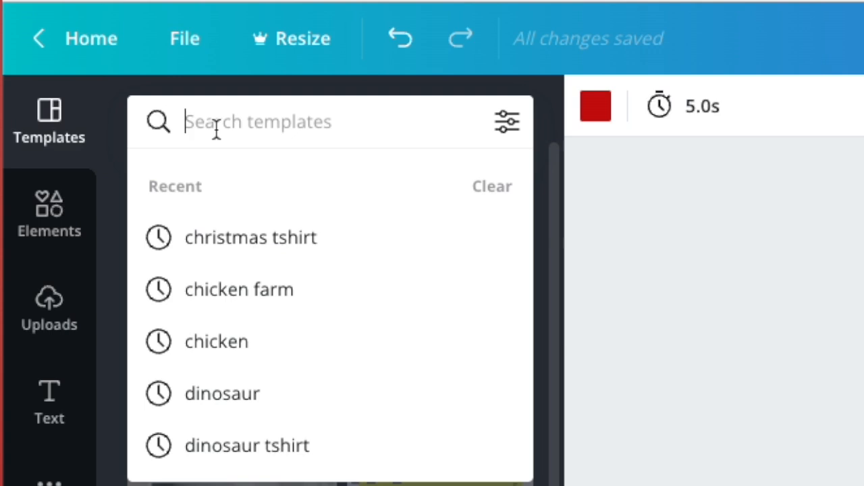
text(CHRISTMAS TSHIRT)
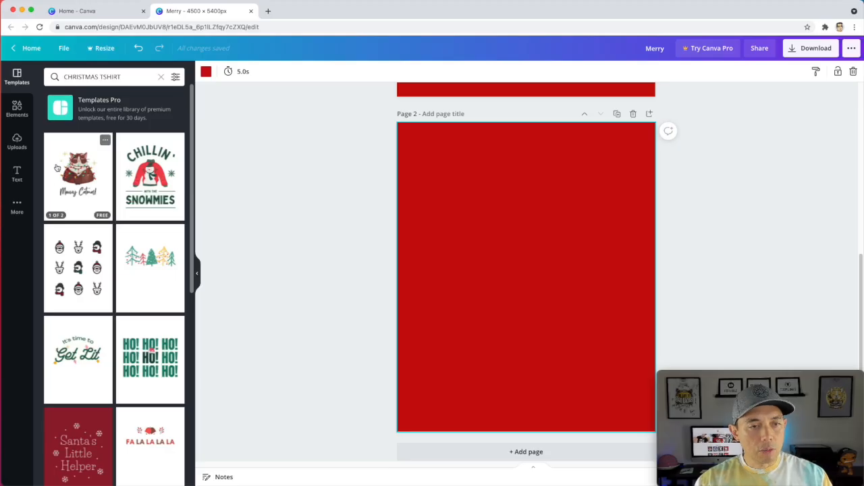
scroll(down, 3)
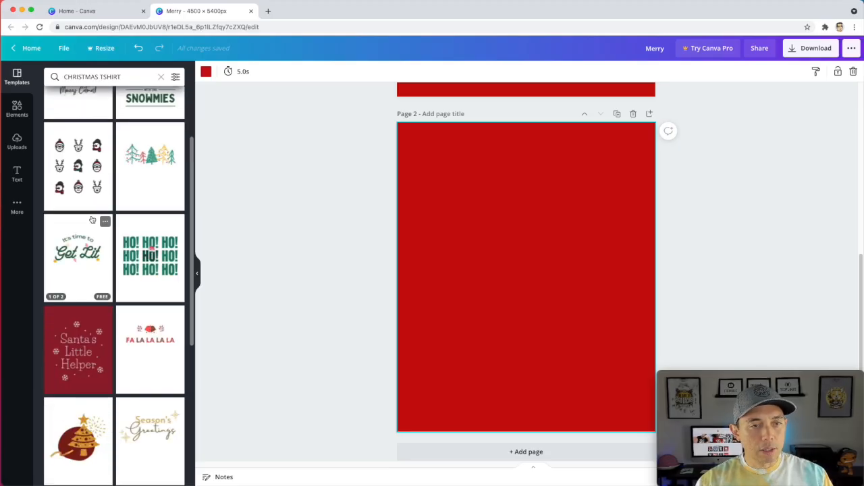
scroll(down, 3)
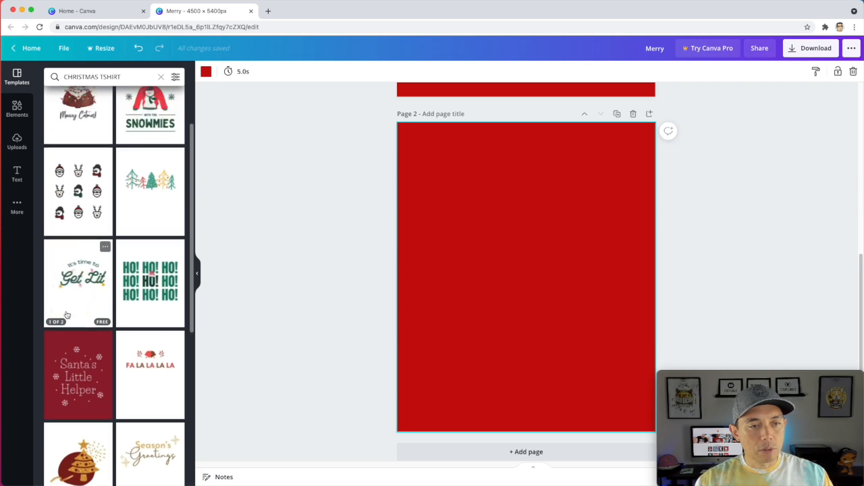
click(78, 284)
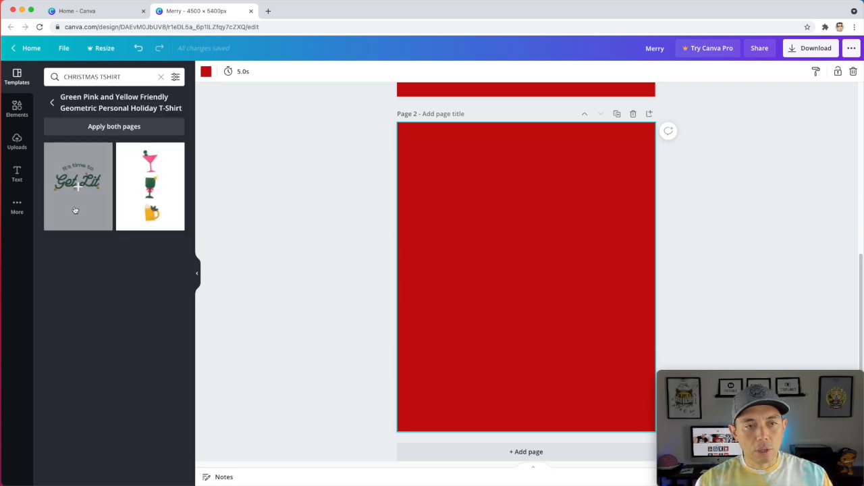
click(77, 186)
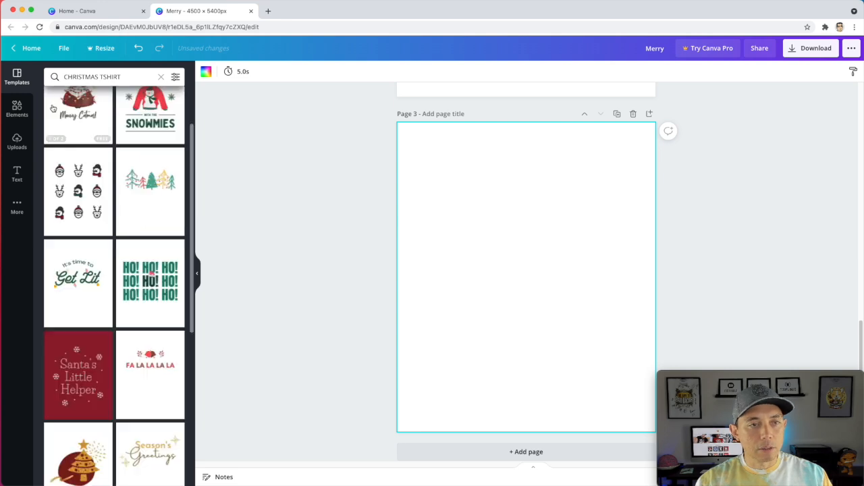
scroll(down, 3)
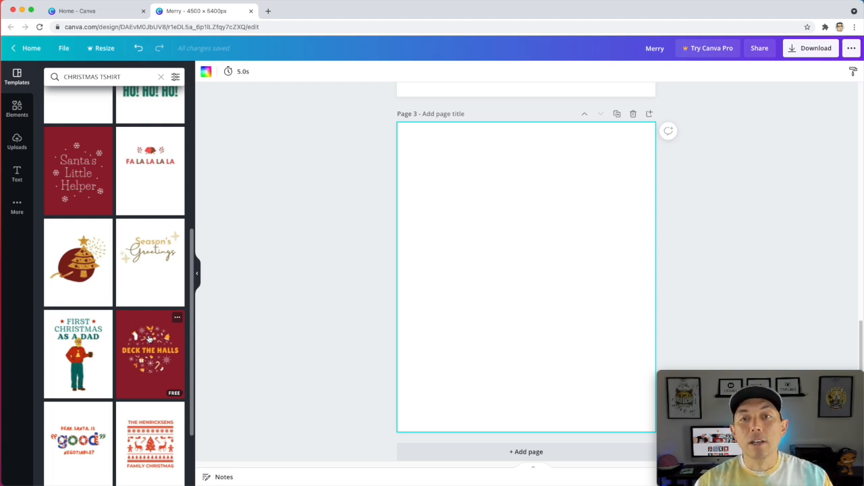
click(149, 354)
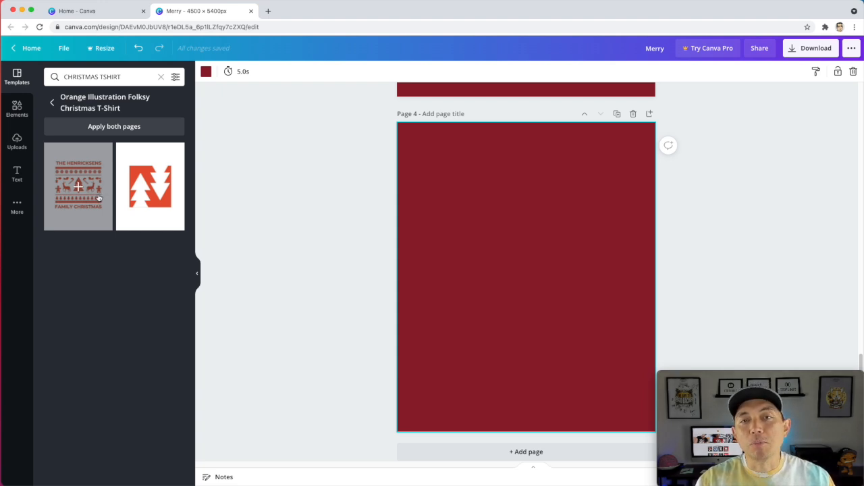
Apply the family Christmas template and shrink its white snowflake to a small accent
click(77, 186)
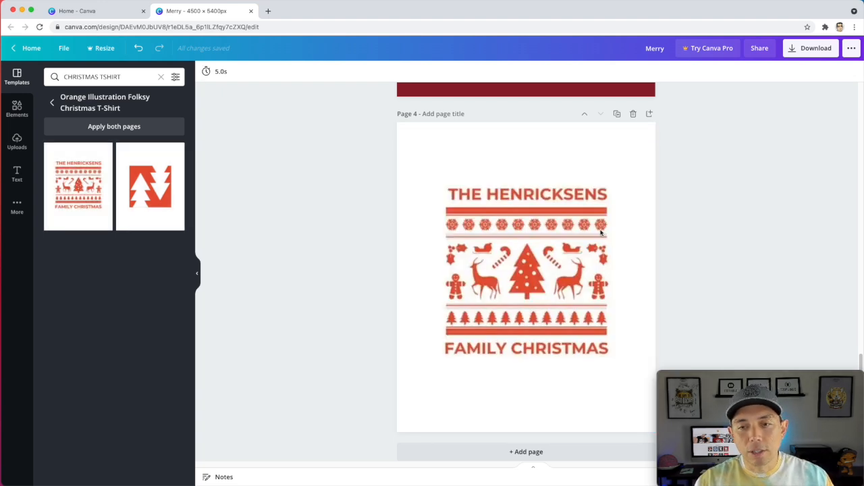
click(526, 270)
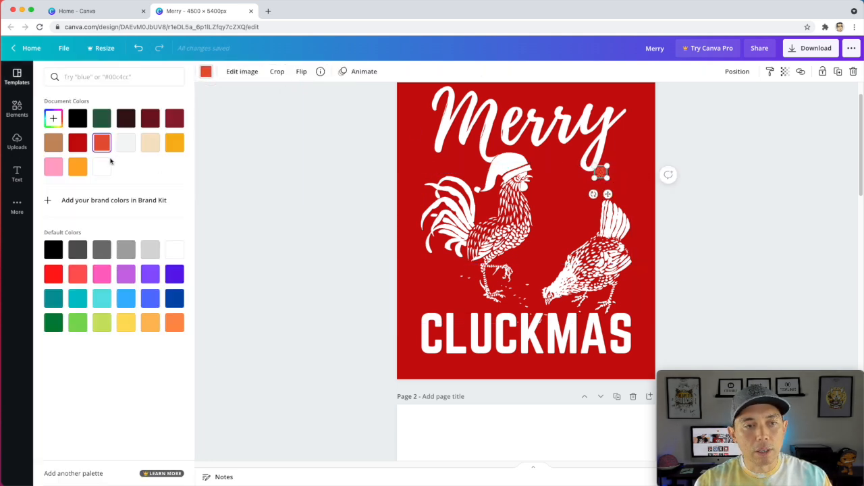
click(101, 167)
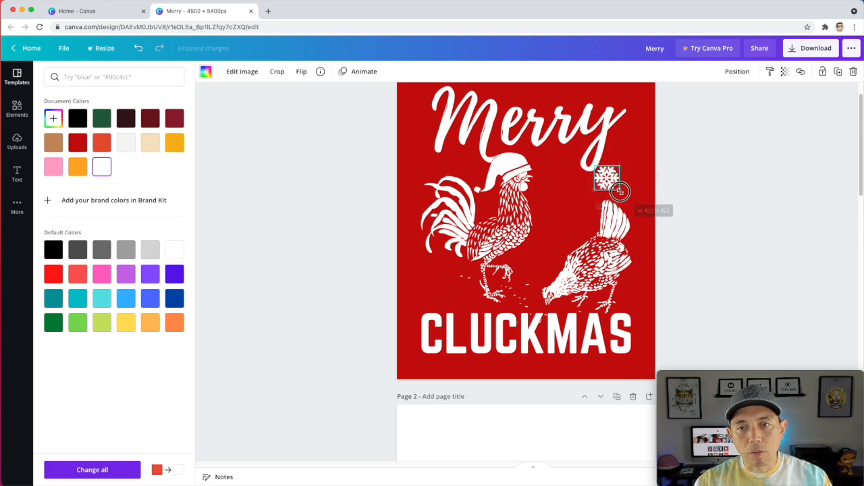
drag(607, 179, 444, 278)
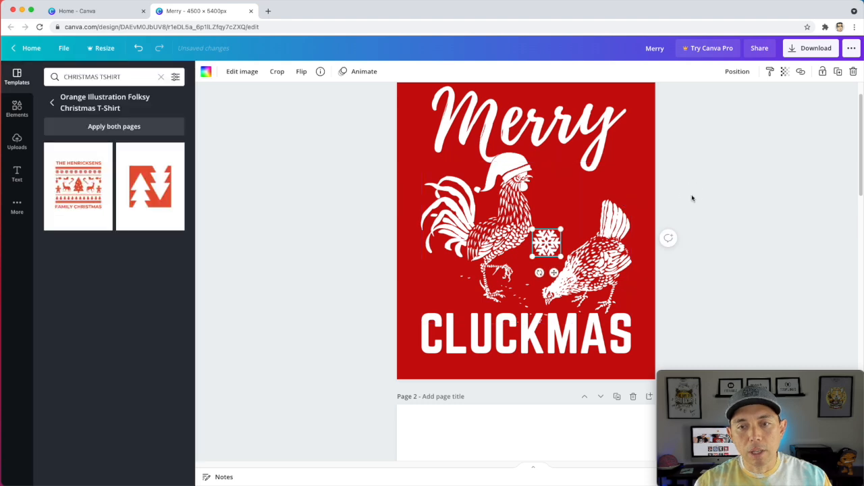
Tilt the pink ornament to hang straight and line up the beige ornament under Merry
scroll(down, 3)
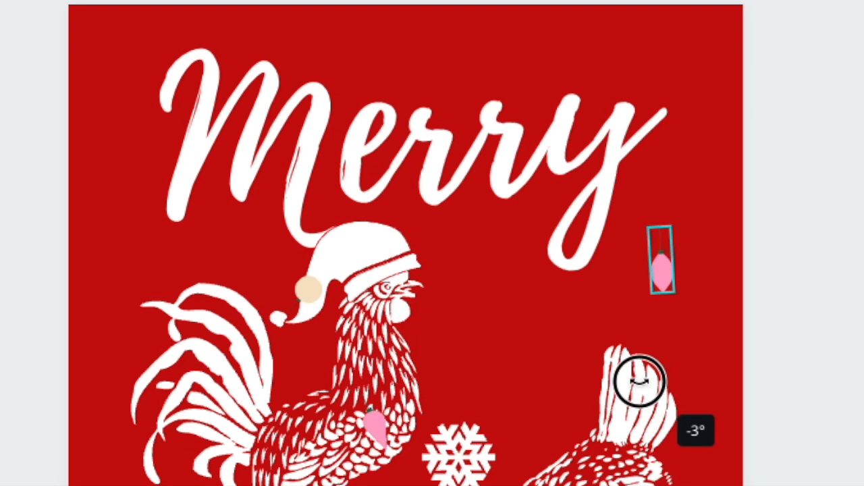
click(660, 260)
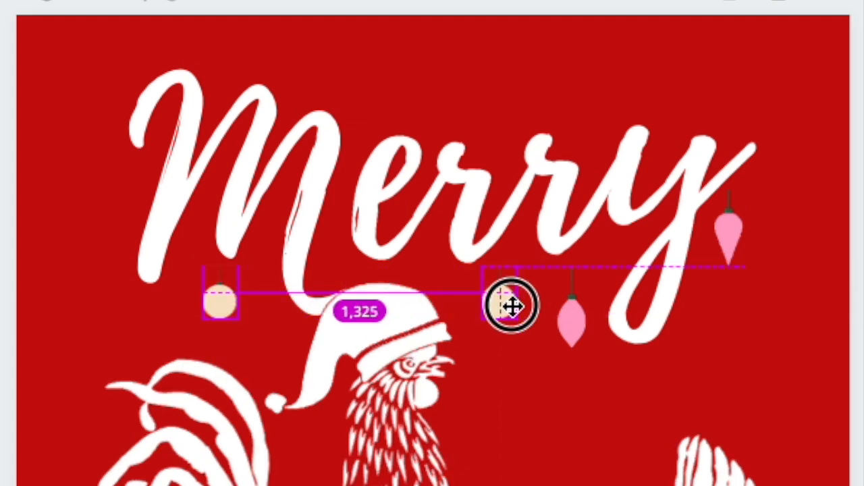
drag(511, 305, 516, 306)
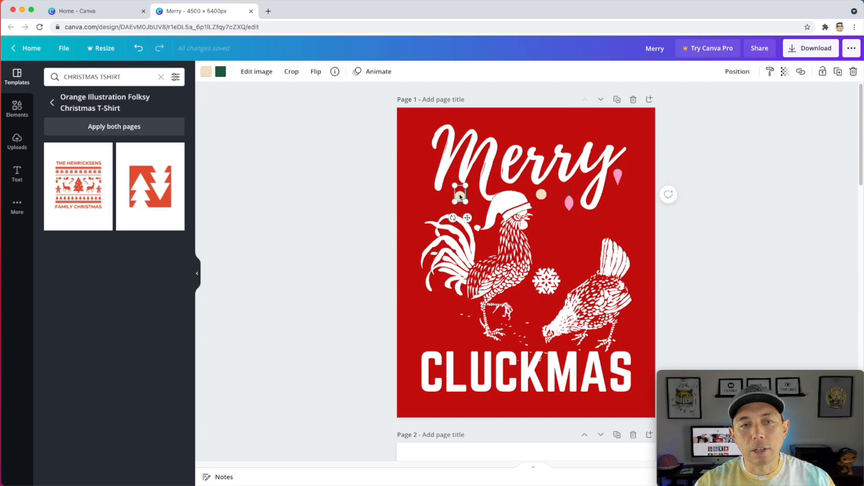
Recolour the beige and pink ornaments, including the dark caps, white
click(220, 71)
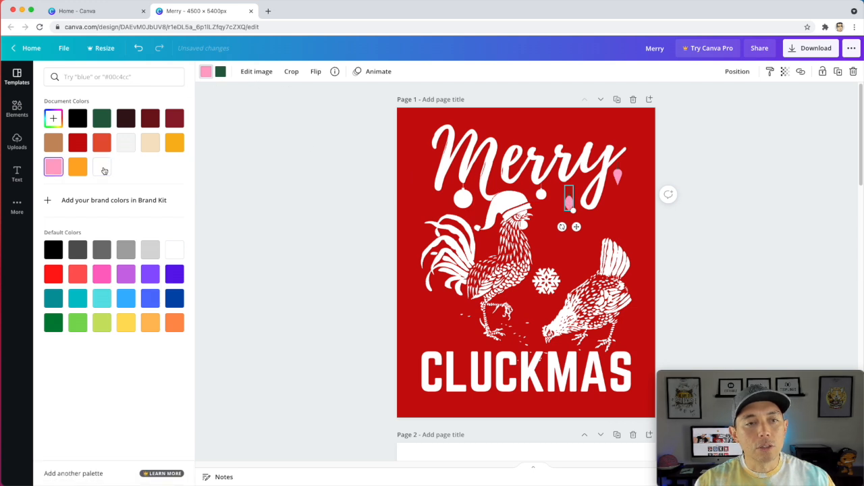
click(101, 167)
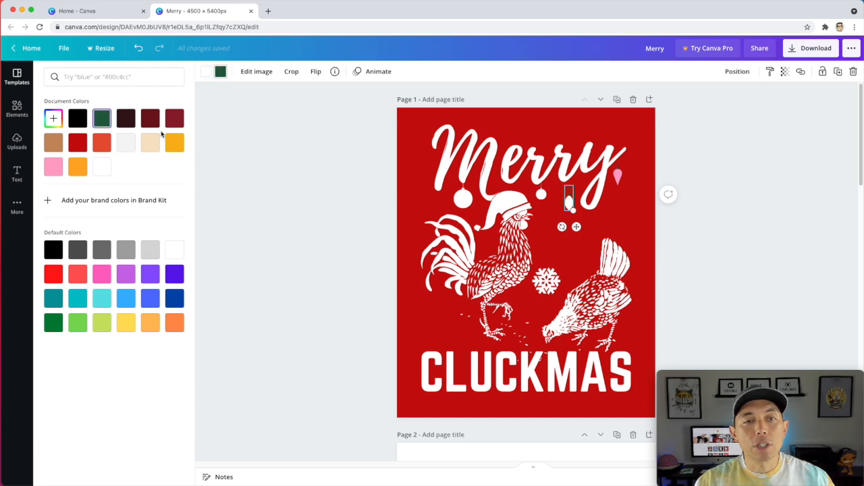
click(101, 167)
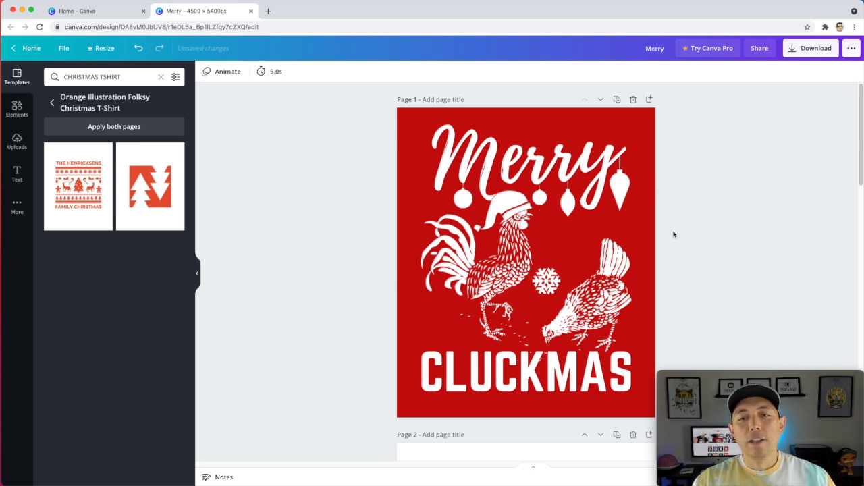
Move the orange holly beside CLUCKMAS, recolour it white, and settle it left of the title
scroll(down, 3)
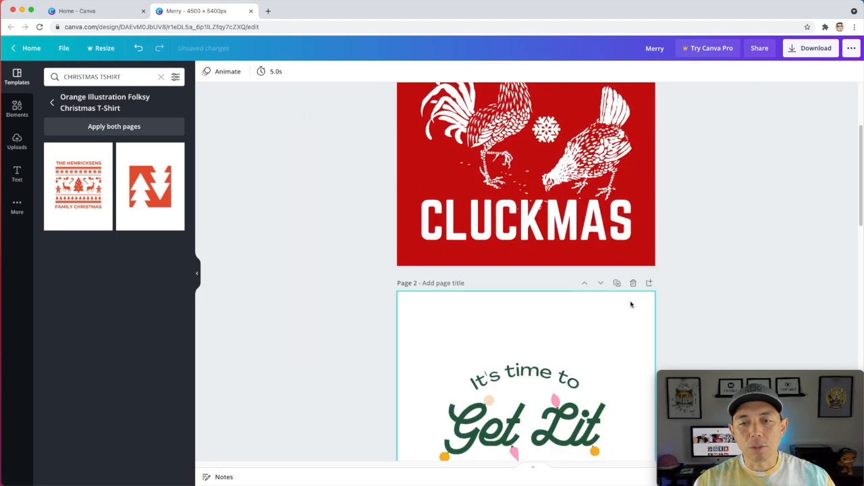
scroll(down, 3)
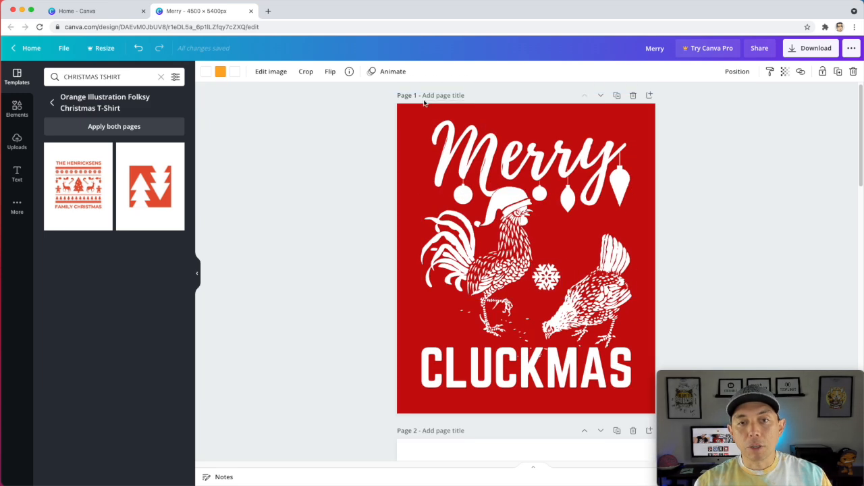
click(525, 168)
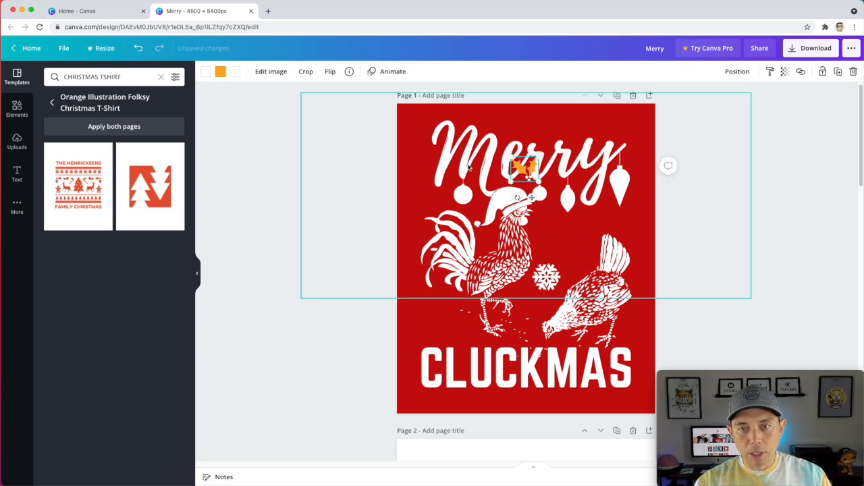
drag(523, 168, 435, 324)
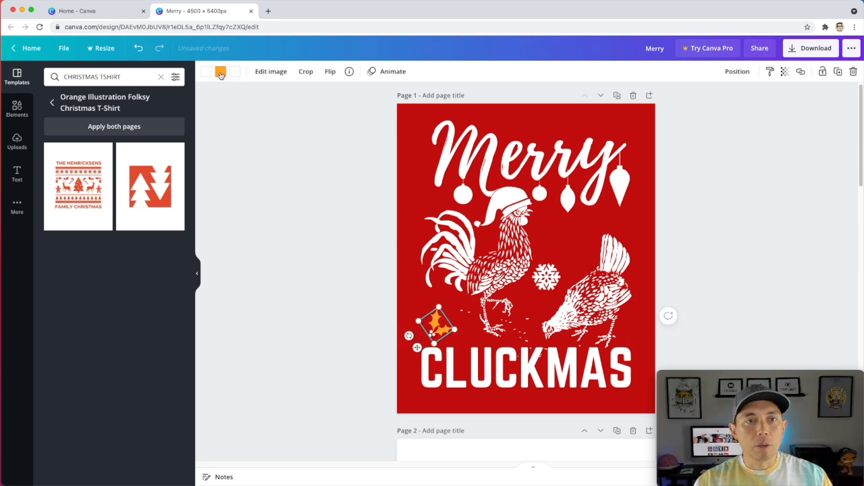
click(221, 72)
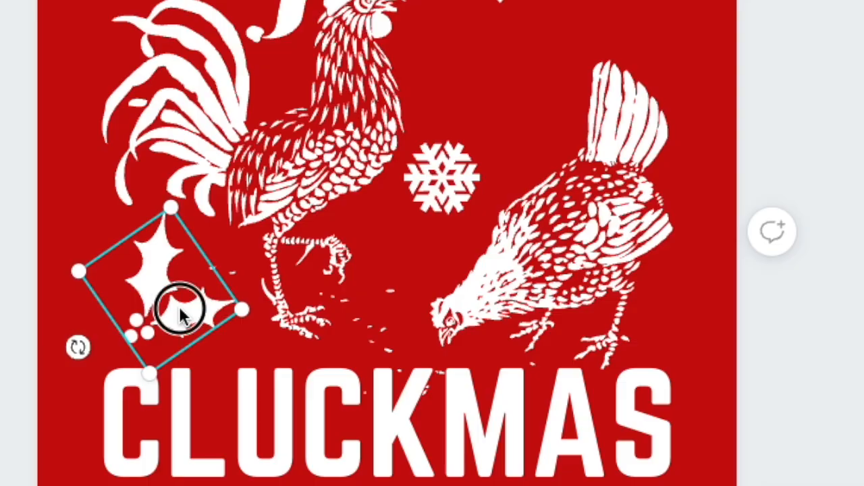
drag(179, 310, 703, 321)
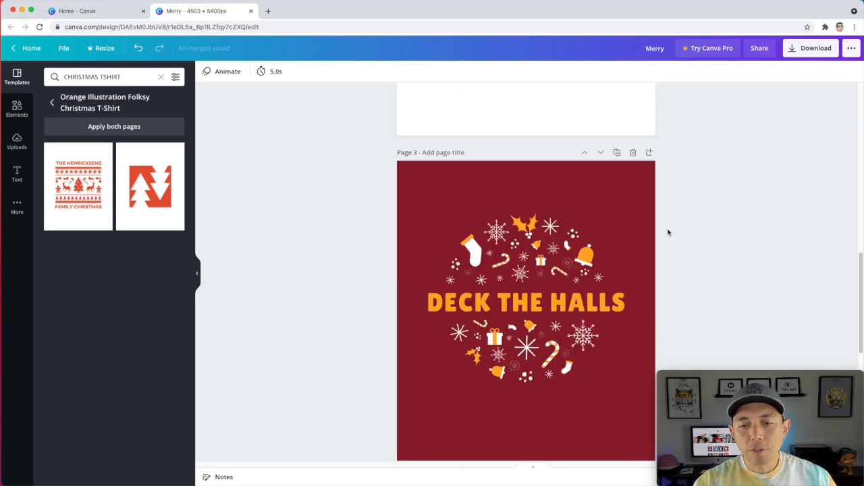
Search Elements for 'snowflake' and scroll through the graphic results
click(497, 232)
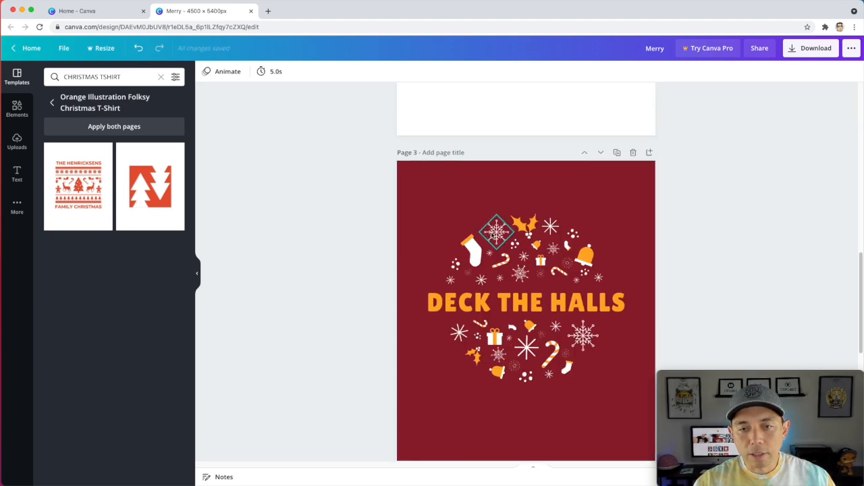
scroll(down, 3)
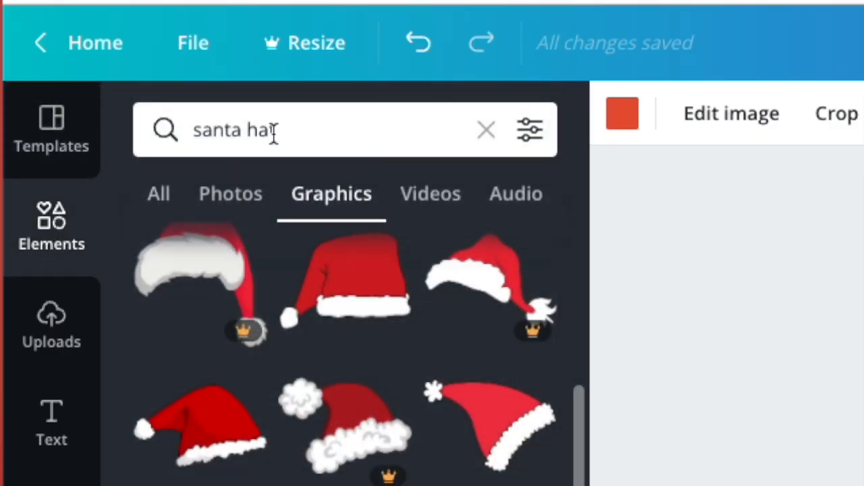
text(snowflake)
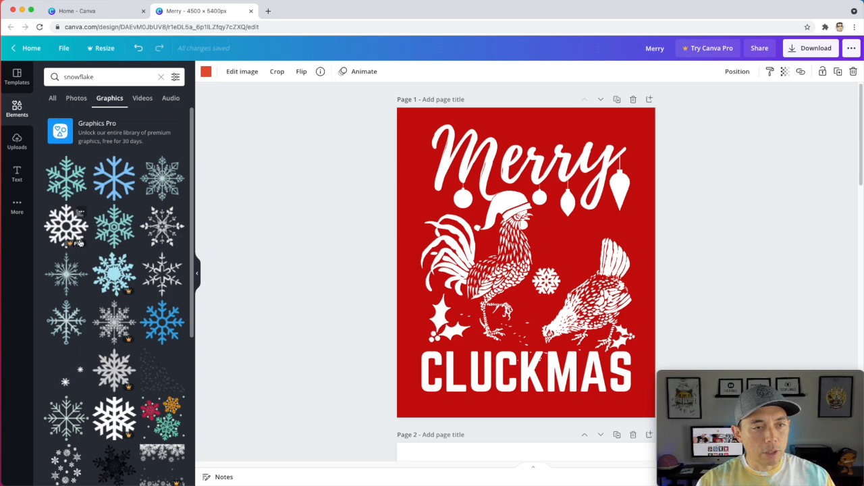
scroll(down, 3)
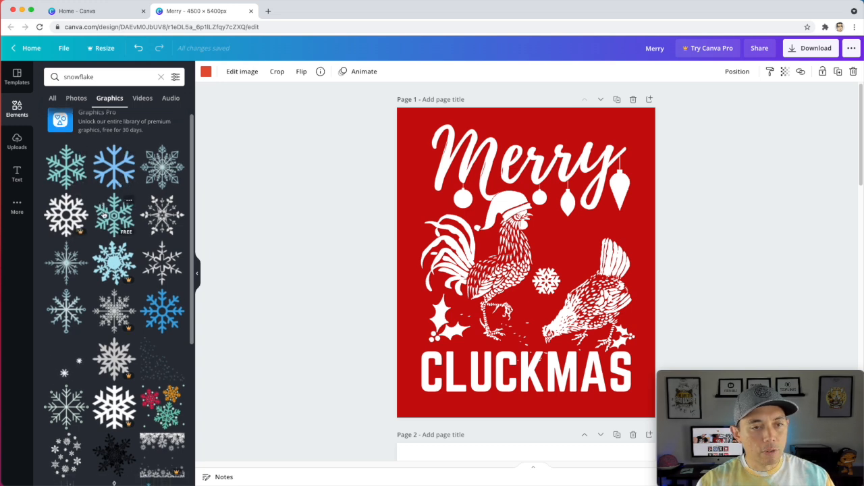
mouse_move(143, 340)
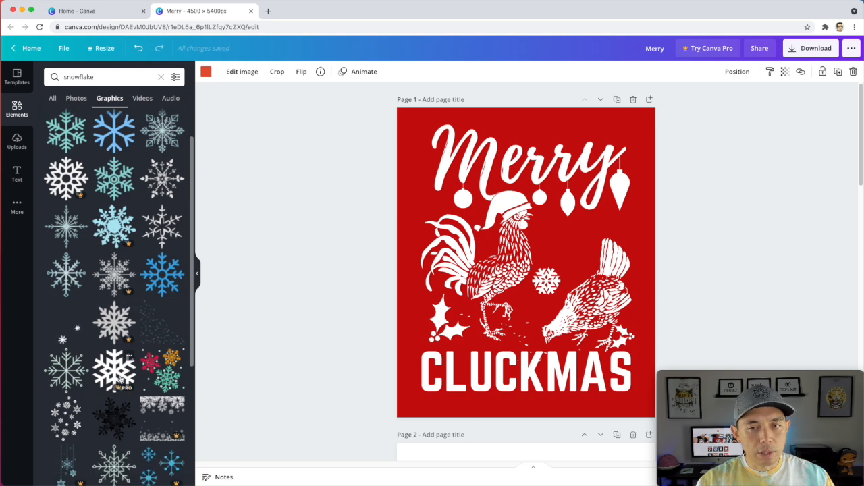
scroll(down, 3)
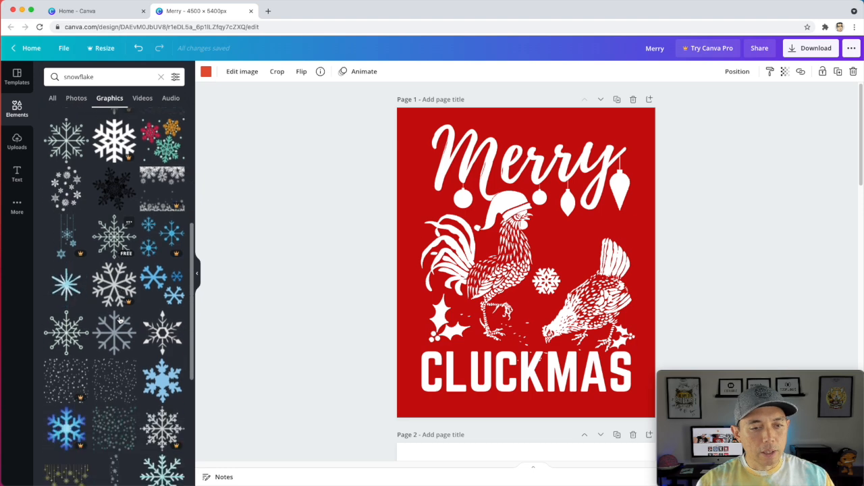
scroll(down, 3)
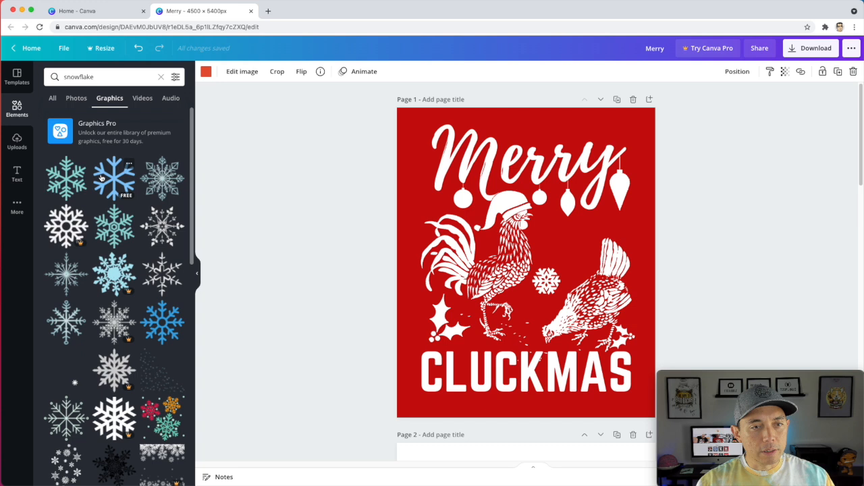
Add light blue and teal snowflakes, turn them white, and place them near the ornaments
click(513, 256)
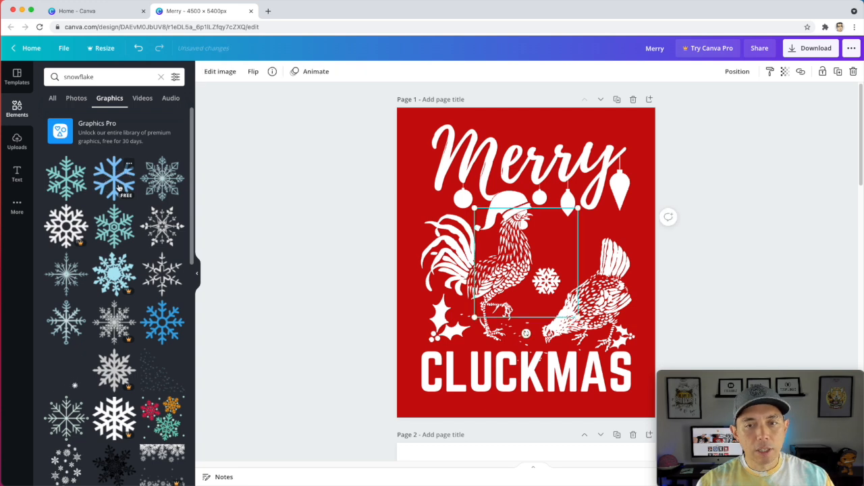
click(114, 177)
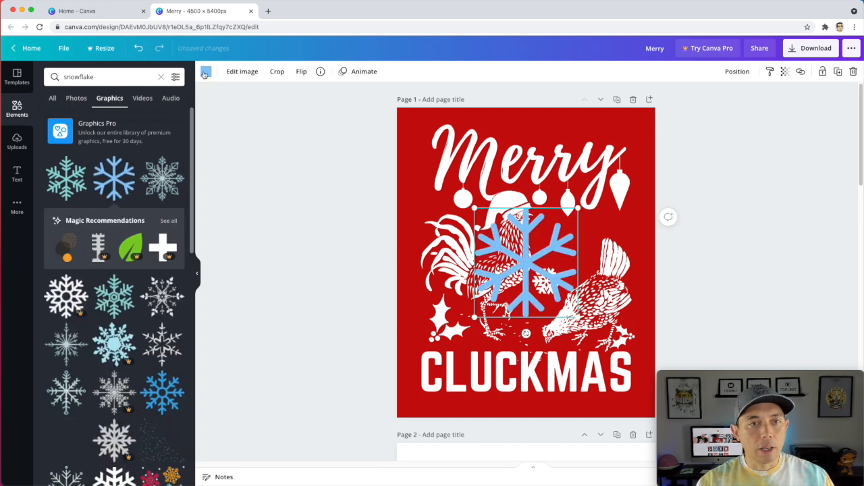
click(206, 71)
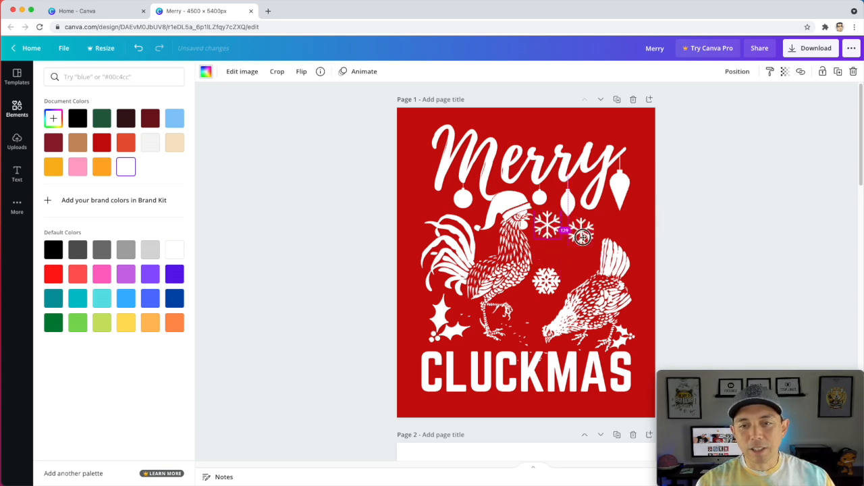
drag(582, 235, 533, 314)
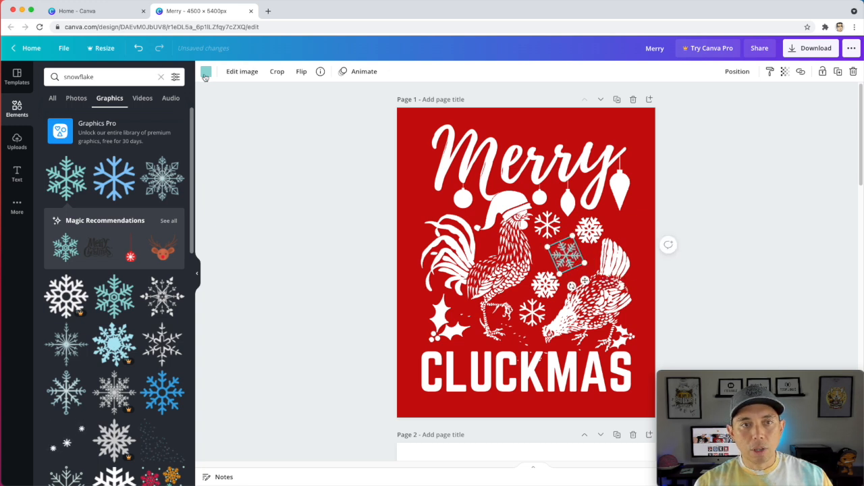
click(205, 72)
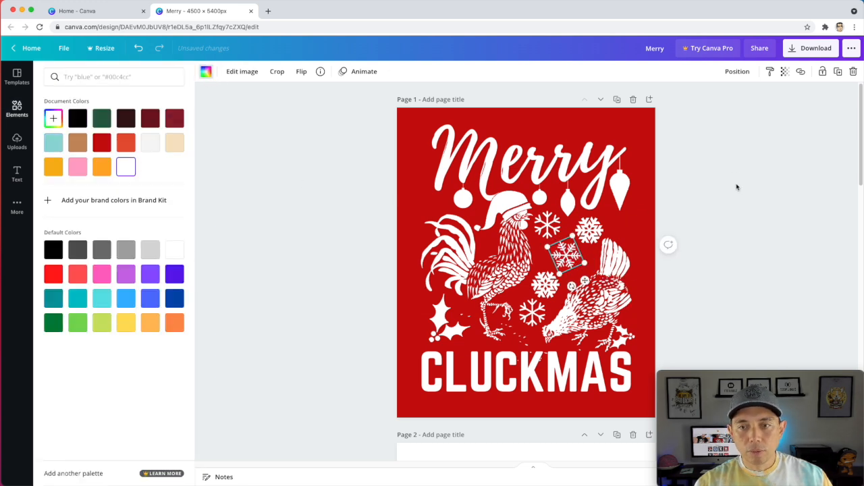
text(snowflake)
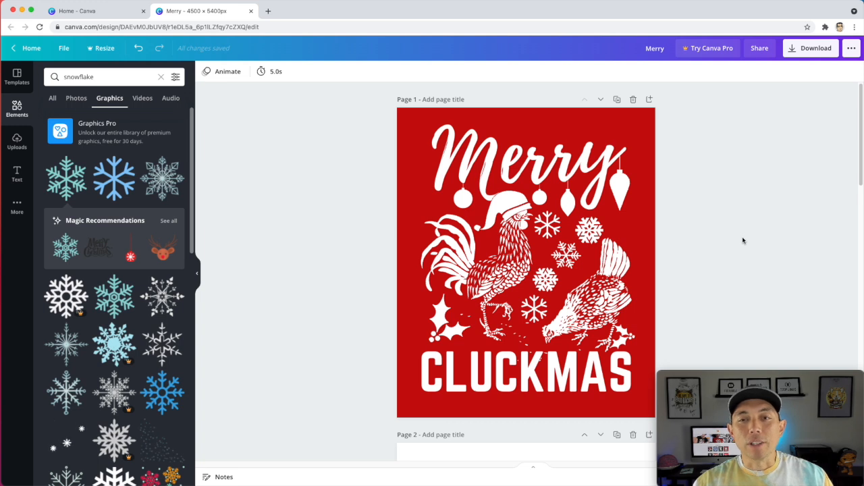
click(632, 277)
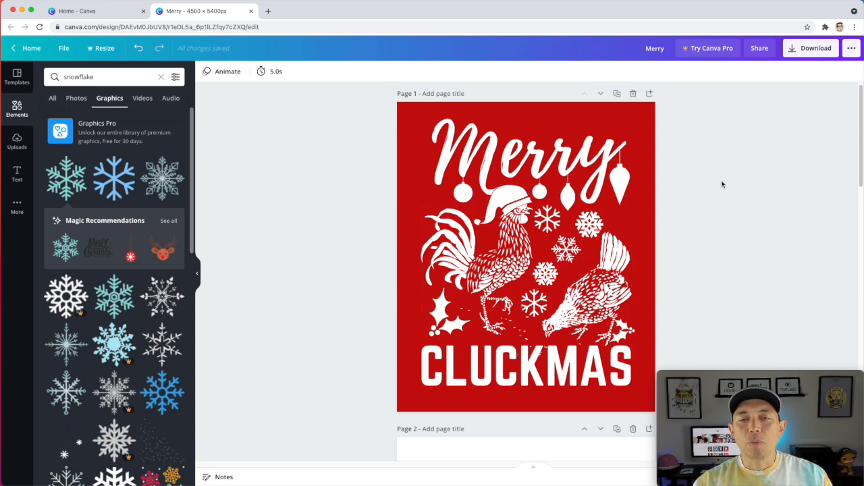
click(533, 230)
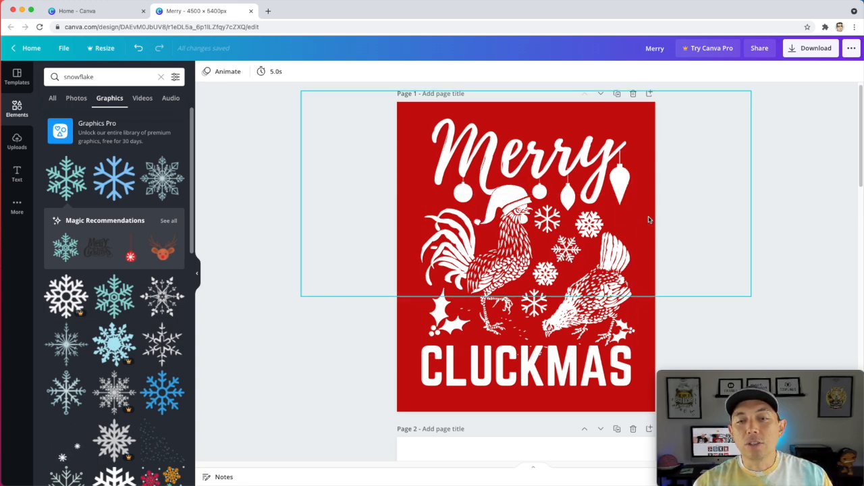
click(446, 321)
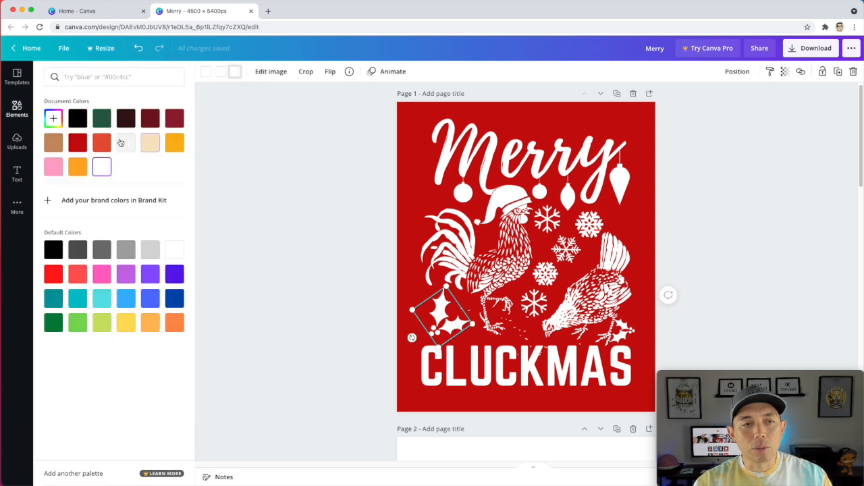
click(102, 143)
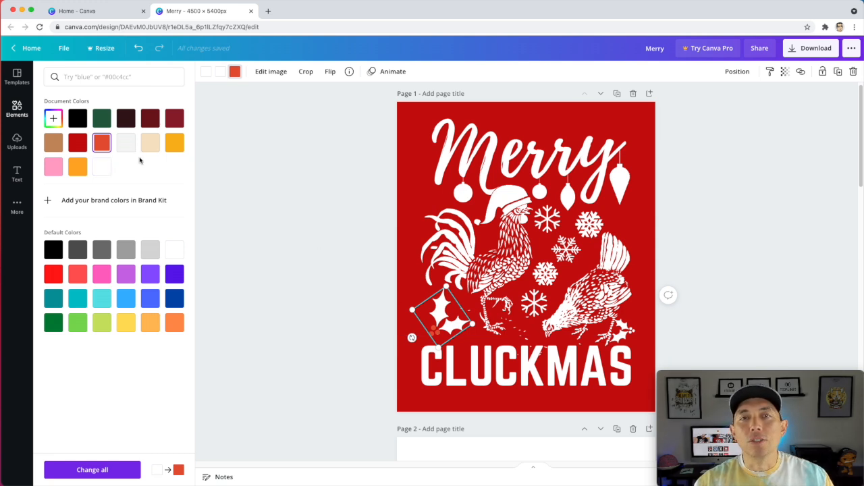
mouse_move(101, 142)
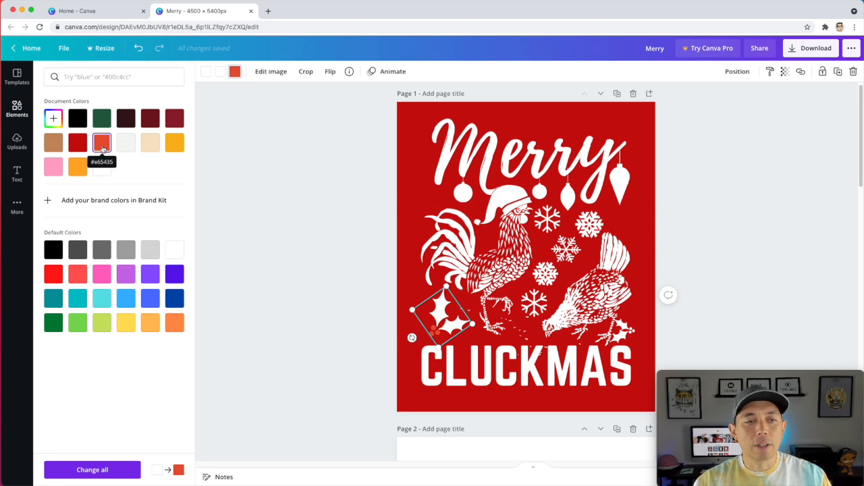
text(snowflake)
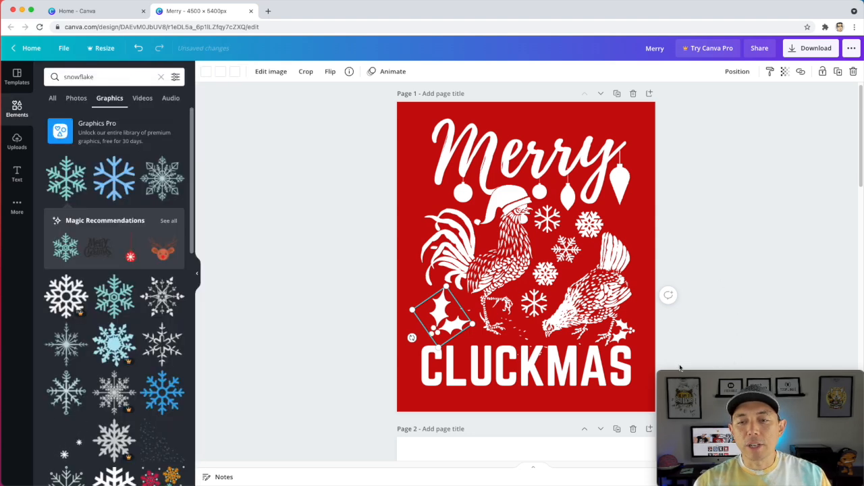
scroll(down, 3)
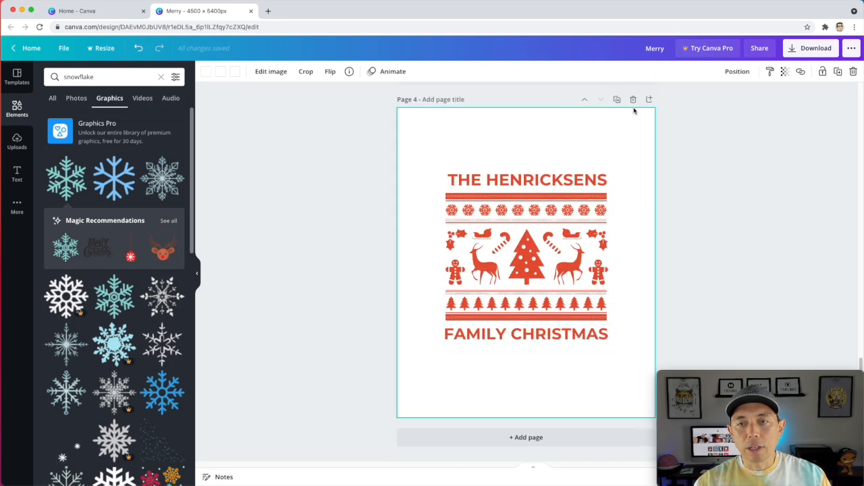
scroll(down, 3)
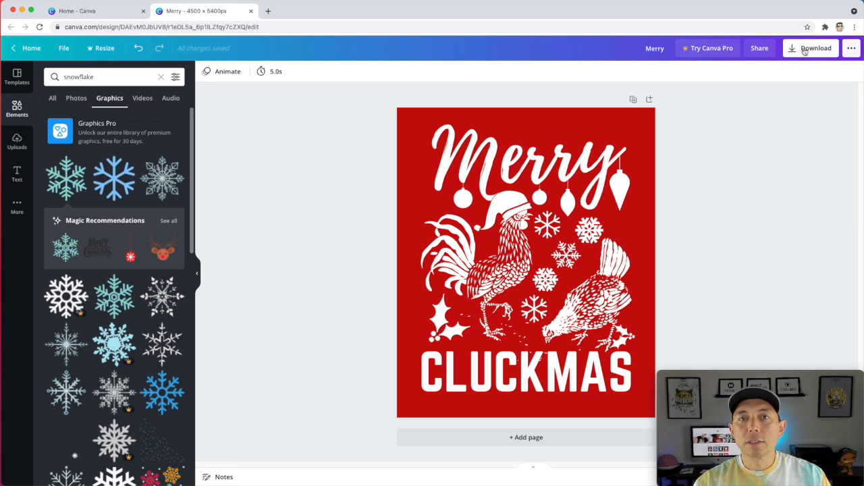
Download the Merry CLUCKMAS design as a PNG file
click(809, 48)
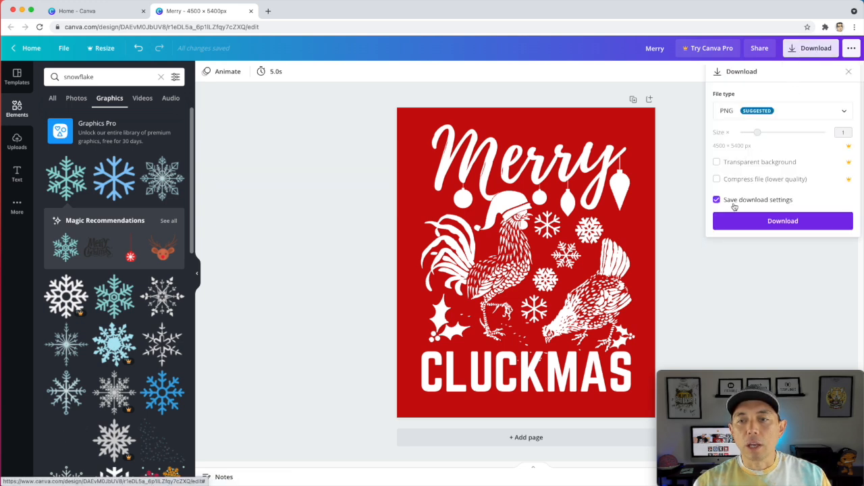
click(783, 221)
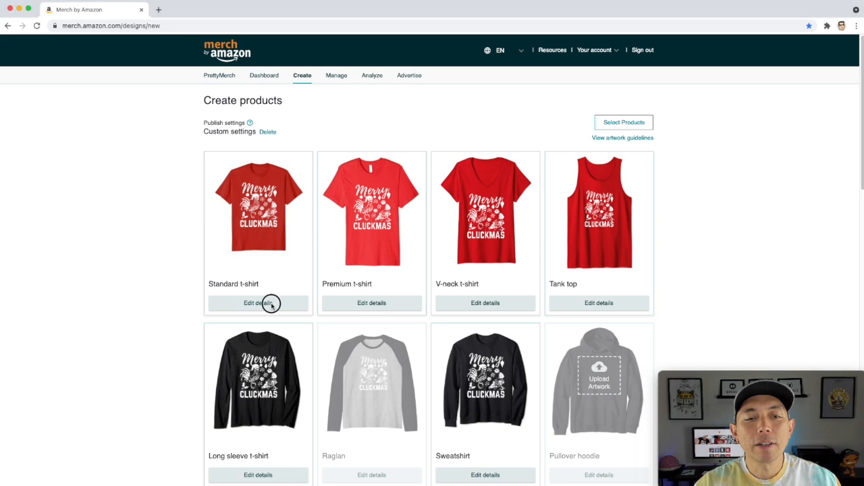
Open the standard t-shirt's details on the CLUCKMAS create-products page
click(258, 303)
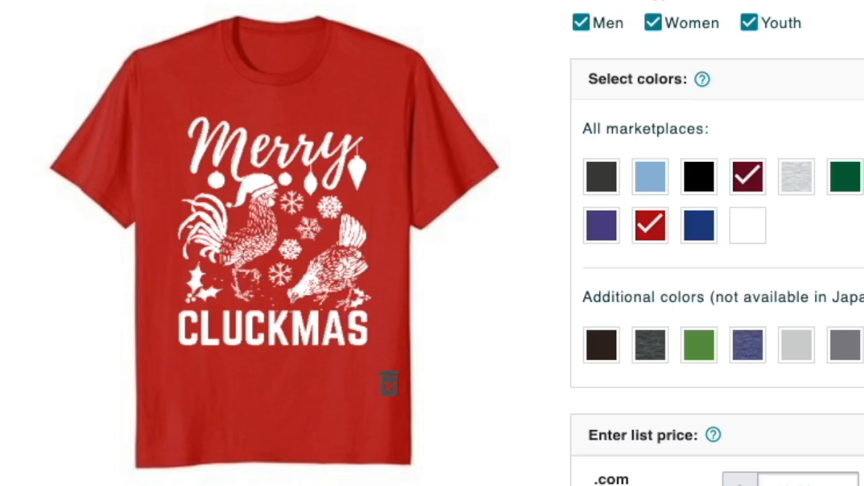
click(747, 176)
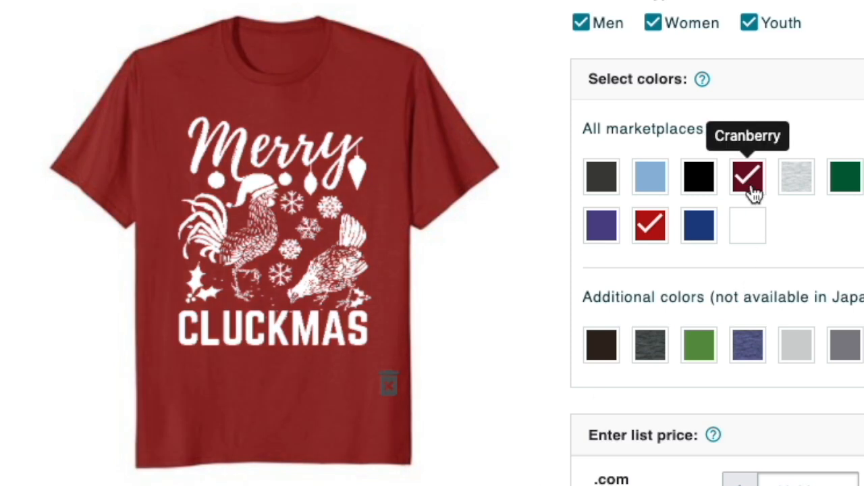
click(649, 224)
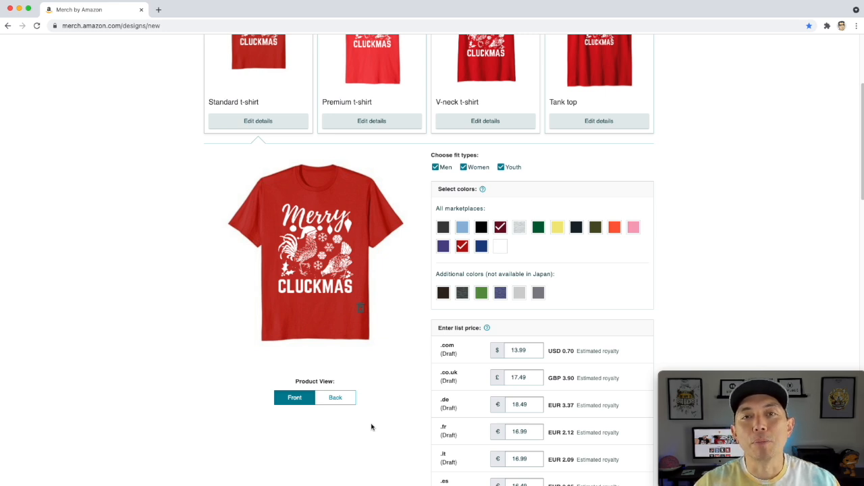
mouse_move(443, 236)
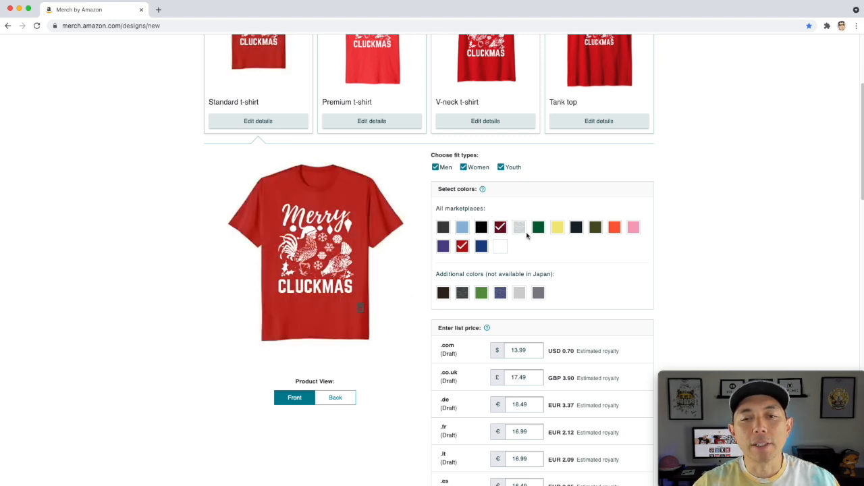
mouse_move(567, 276)
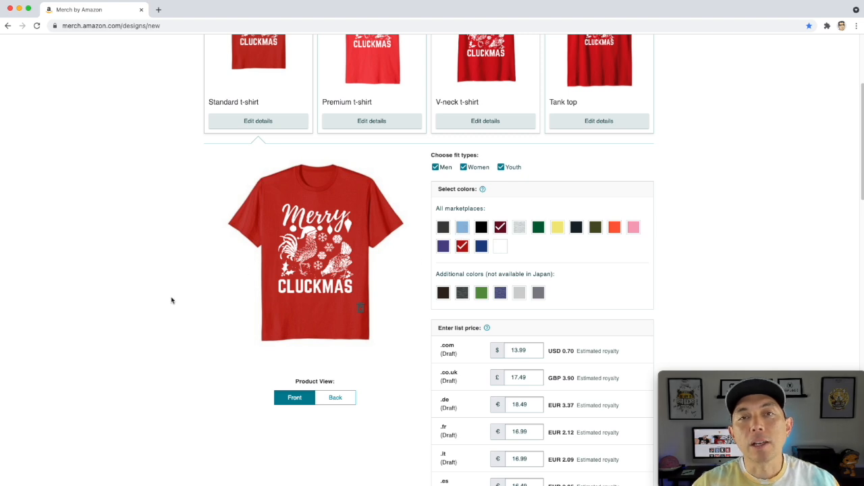
click(613, 227)
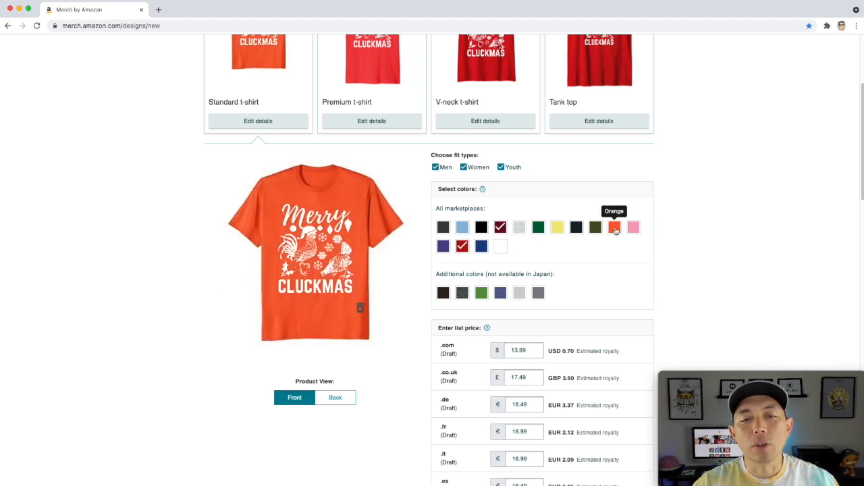
click(595, 227)
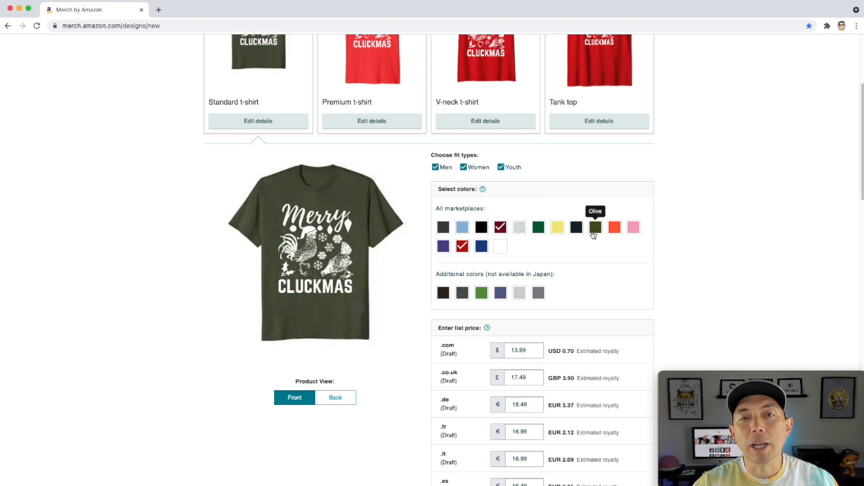
click(500, 227)
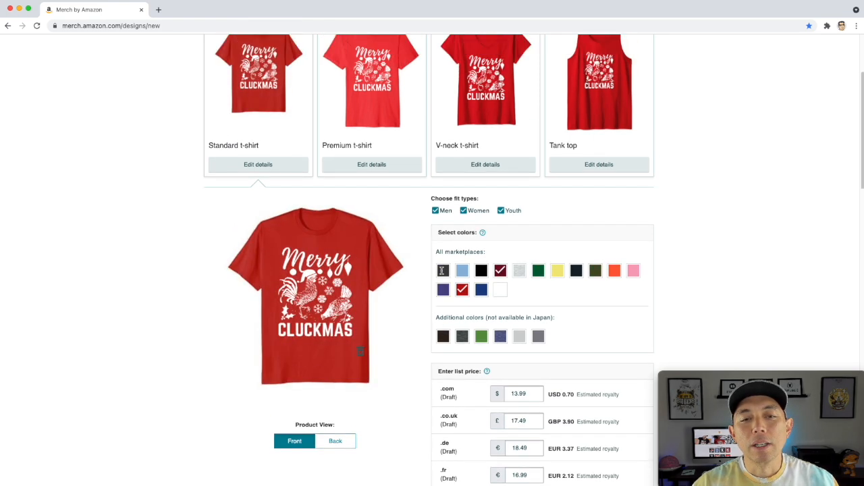
scroll(down, 3)
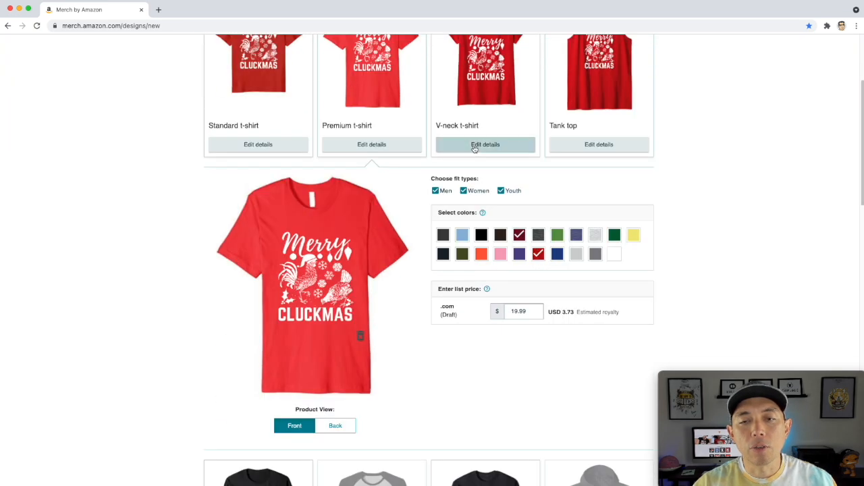
click(485, 145)
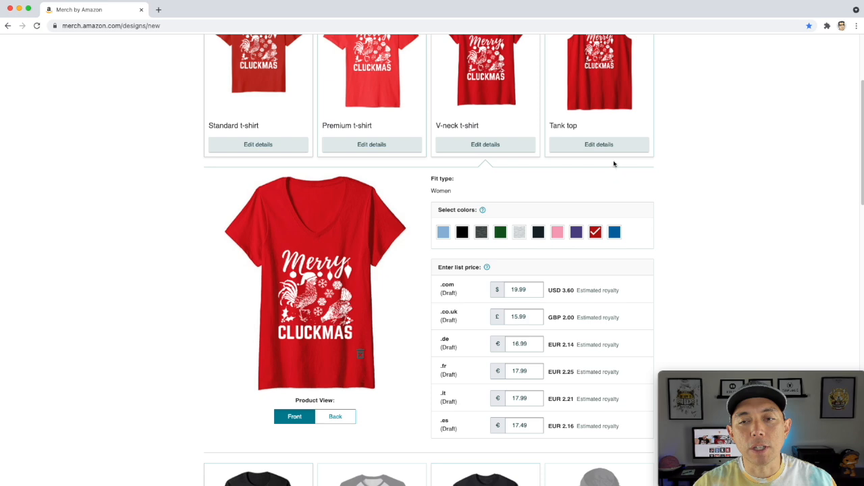
click(598, 144)
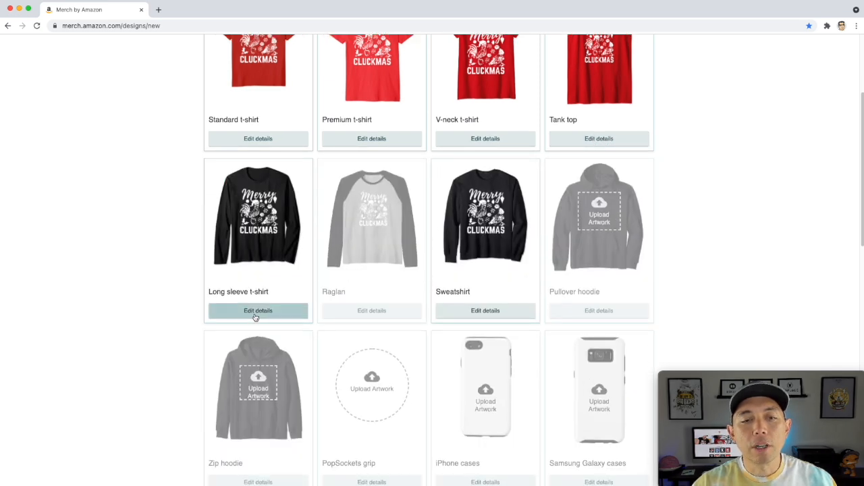
mouse_move(491, 266)
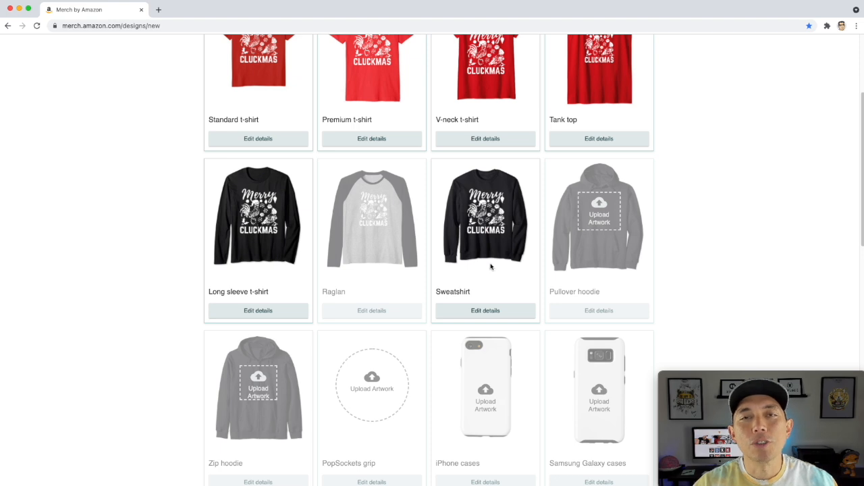
mouse_move(272, 247)
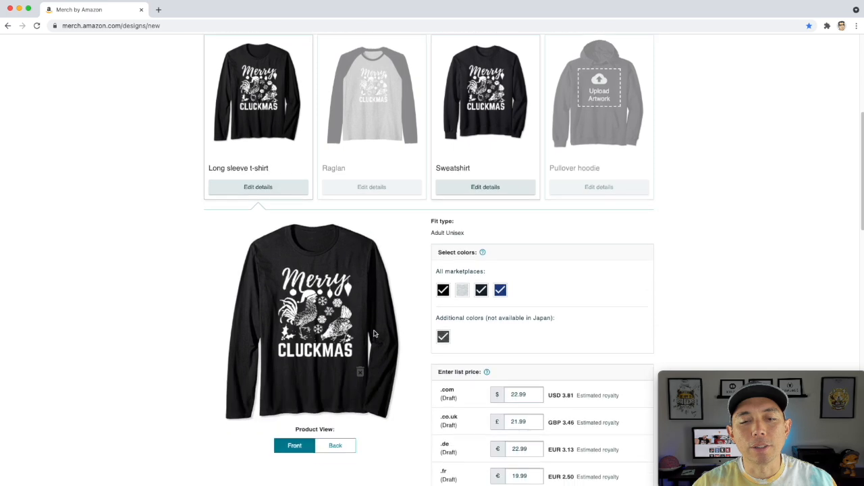
Preview the long sleeve in Heather Grey, view sweatshirt details, then reopen standard t-shirt details
click(461, 290)
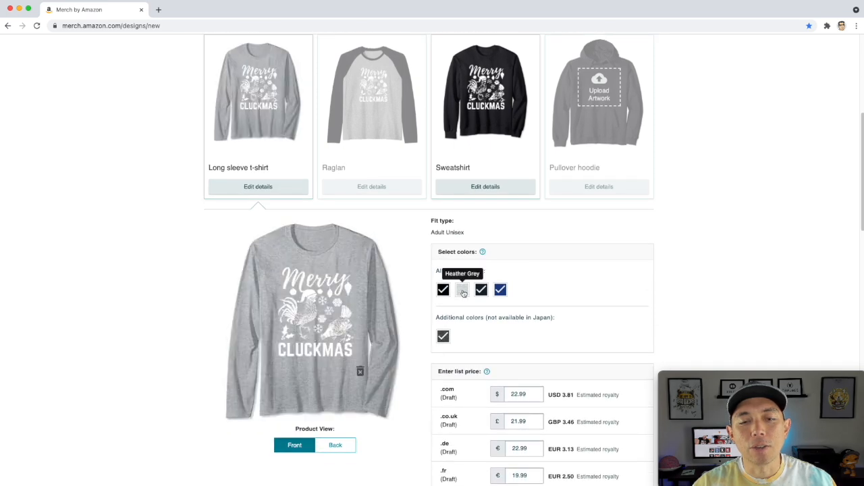
click(462, 290)
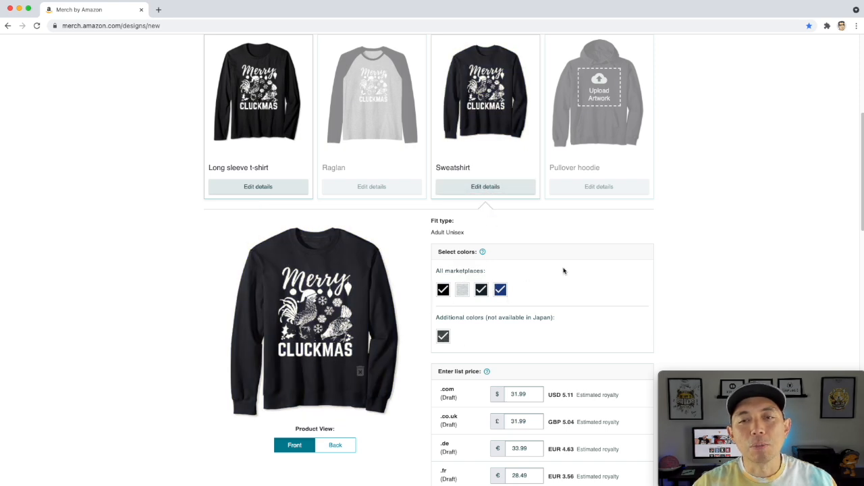
click(500, 289)
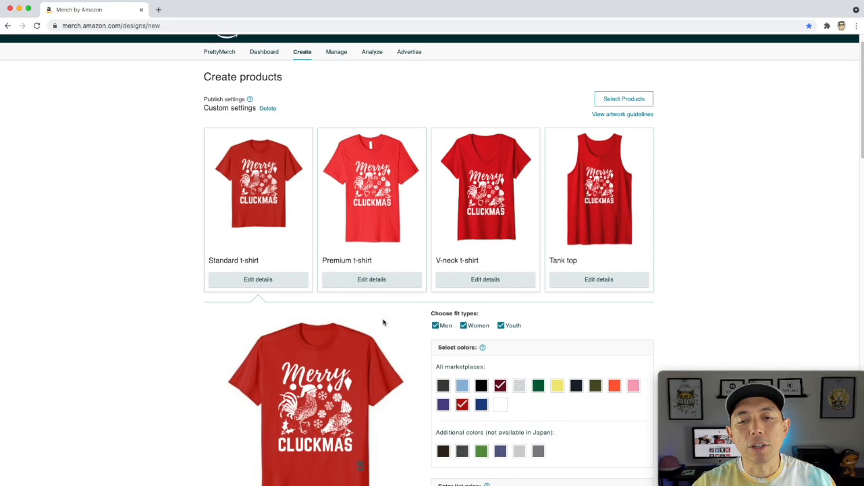
Enter .com list prices of $15.99 and $18.99, and $25.99 for the sweatshirt
scroll(down, 3)
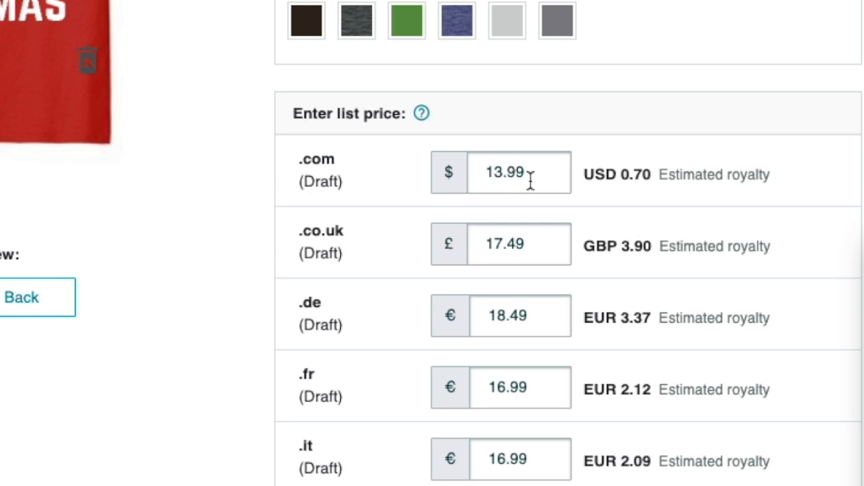
scroll(down, 3)
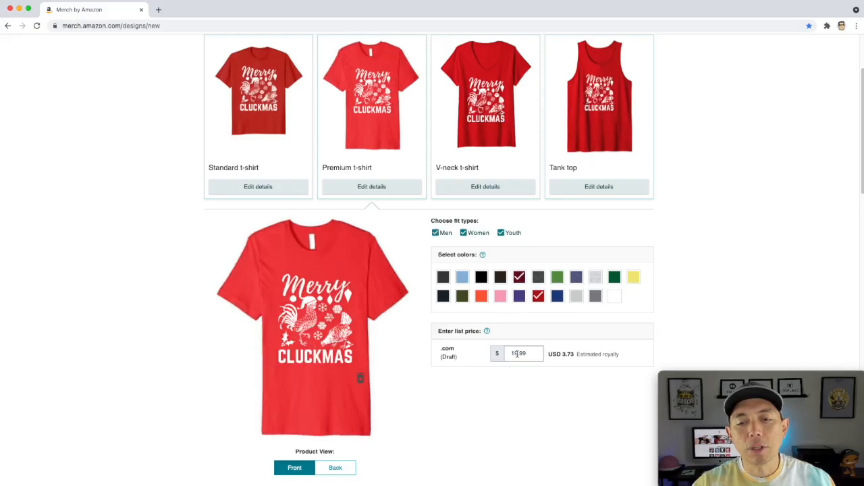
text(15.99)
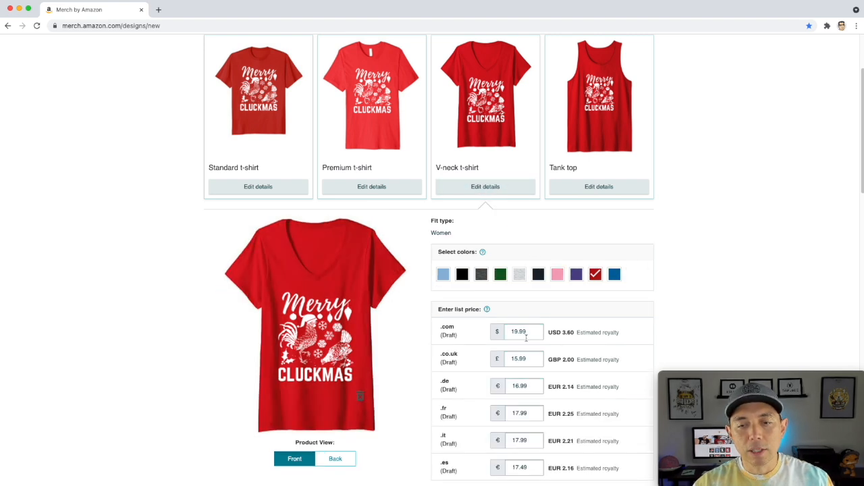
click(519, 332)
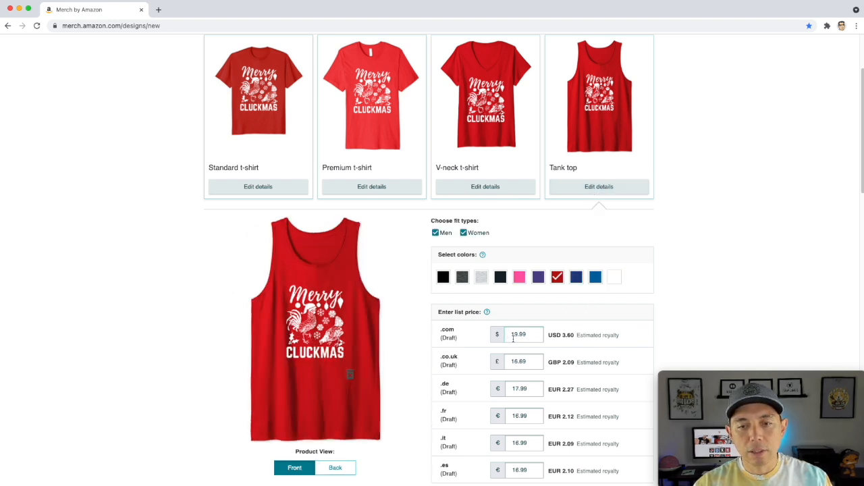
text(1.99)
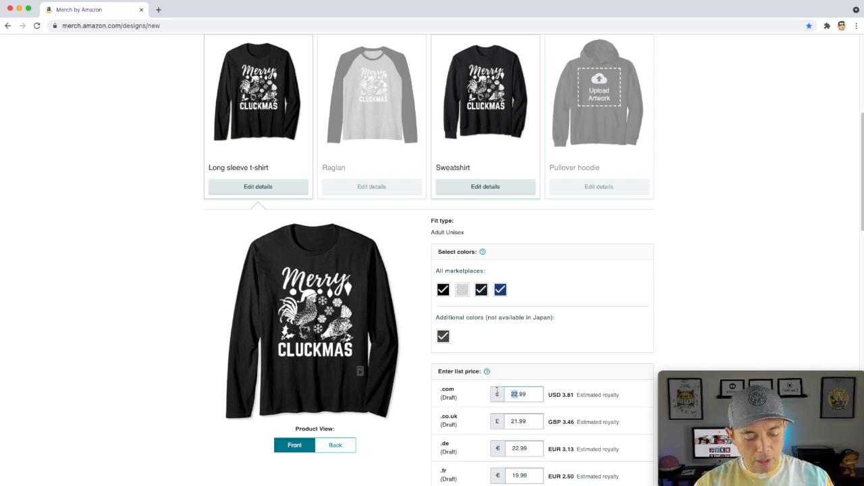
text(18.99)
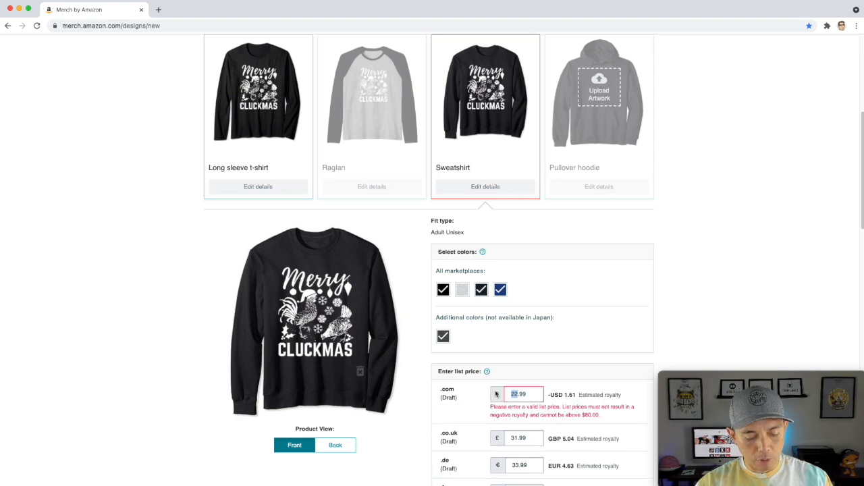
text(25.99)
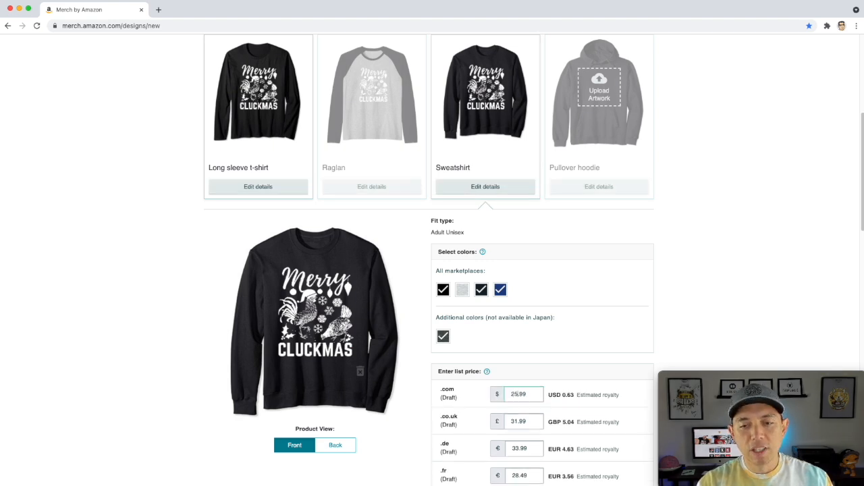
mouse_move(417, 243)
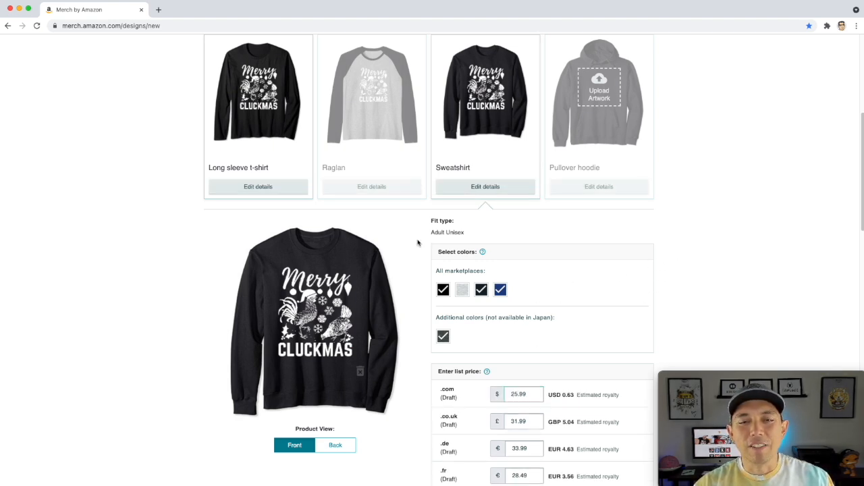
scroll(down, 3)
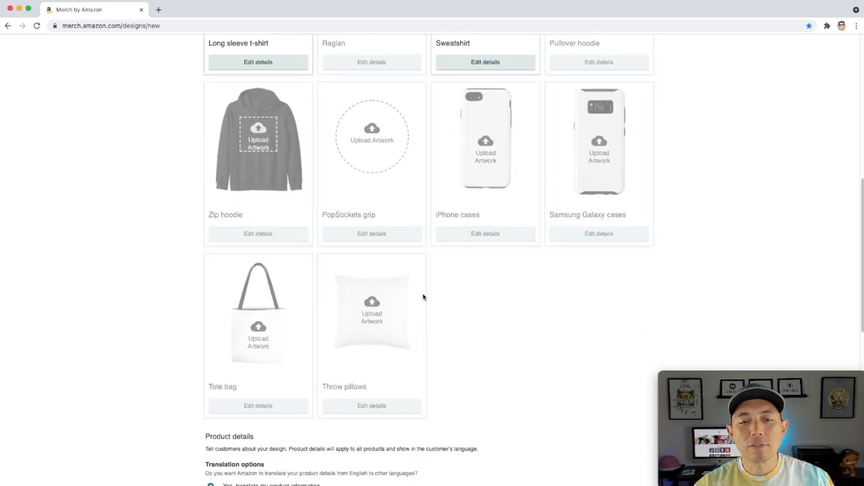
scroll(down, 3)
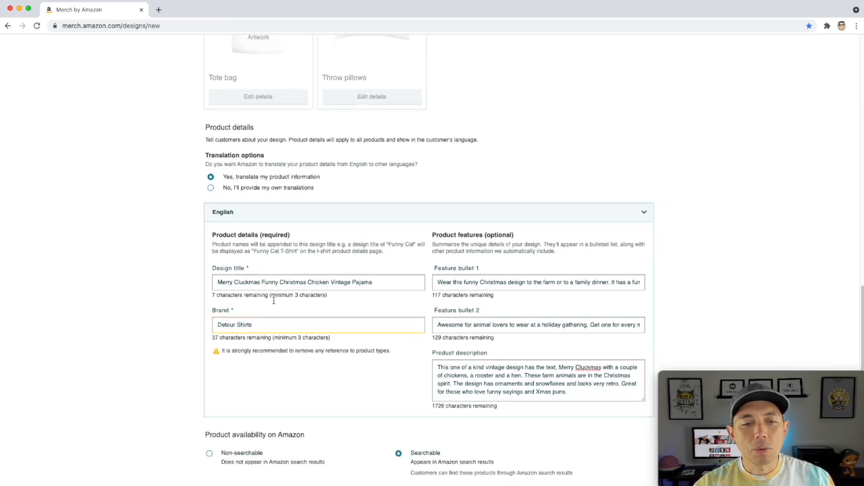
scroll(down, 3)
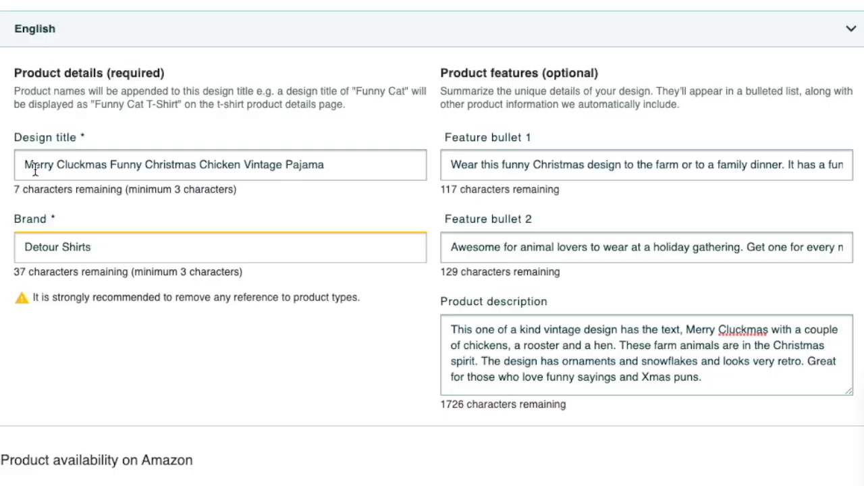
mouse_move(89, 168)
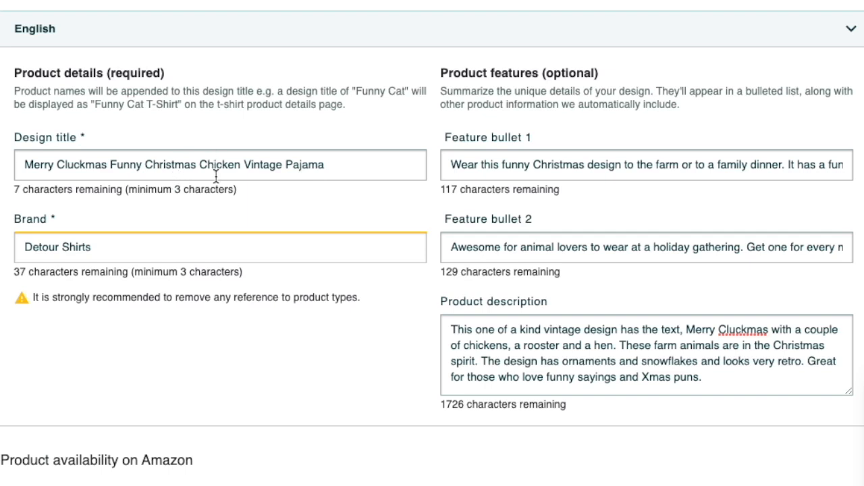
mouse_move(259, 162)
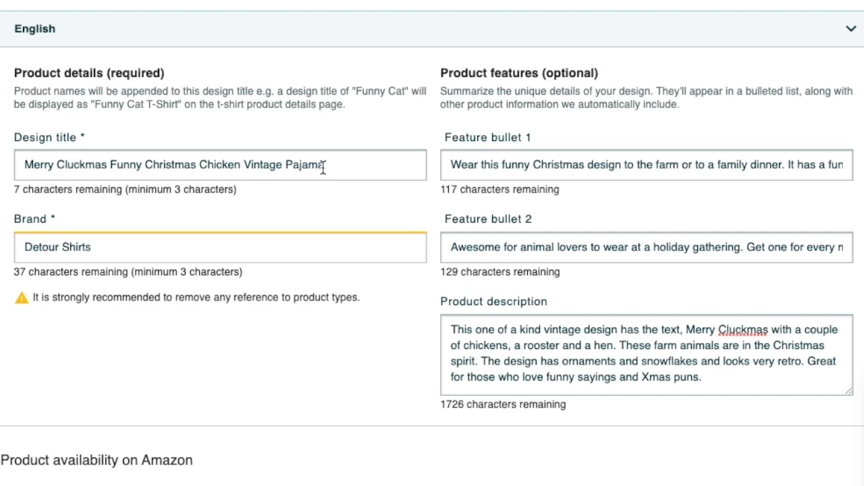
mouse_move(351, 191)
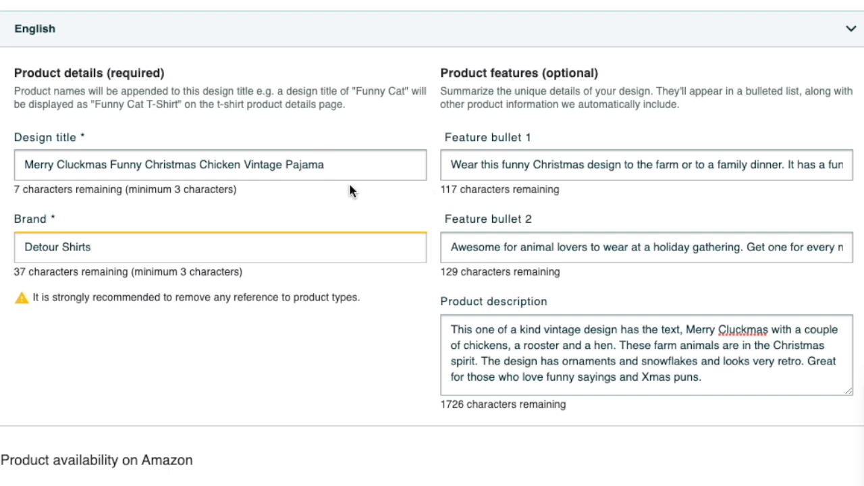
mouse_move(653, 162)
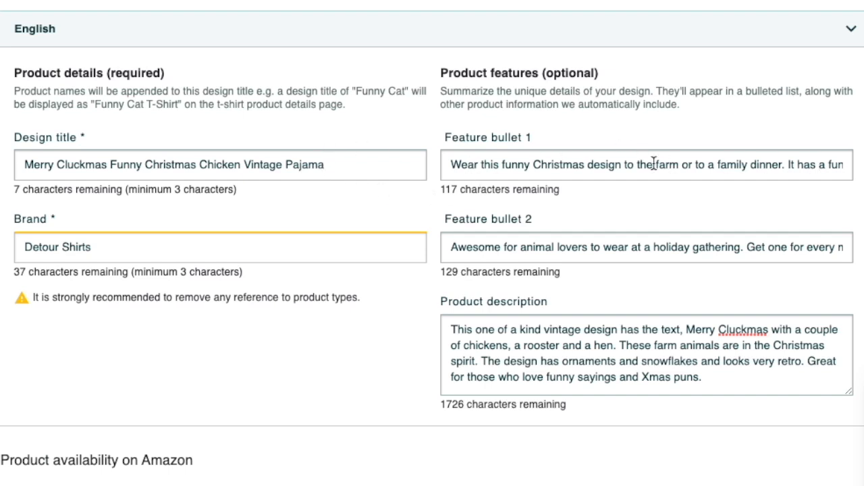
mouse_move(736, 345)
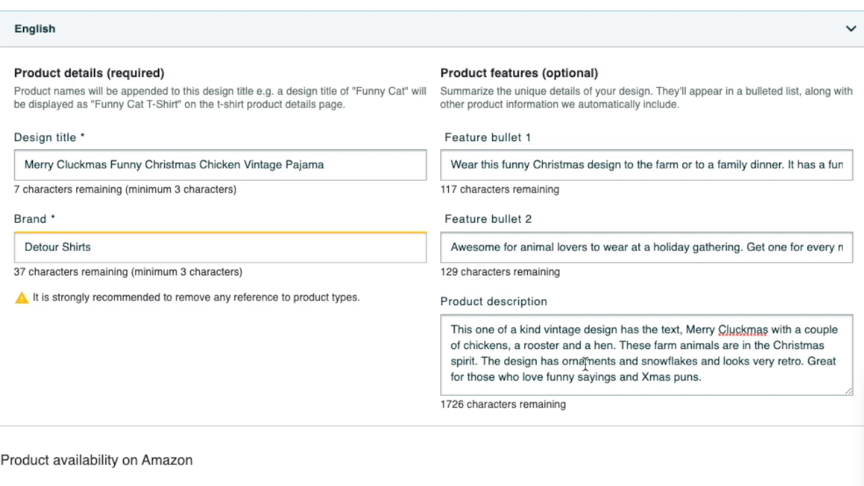
mouse_move(557, 93)
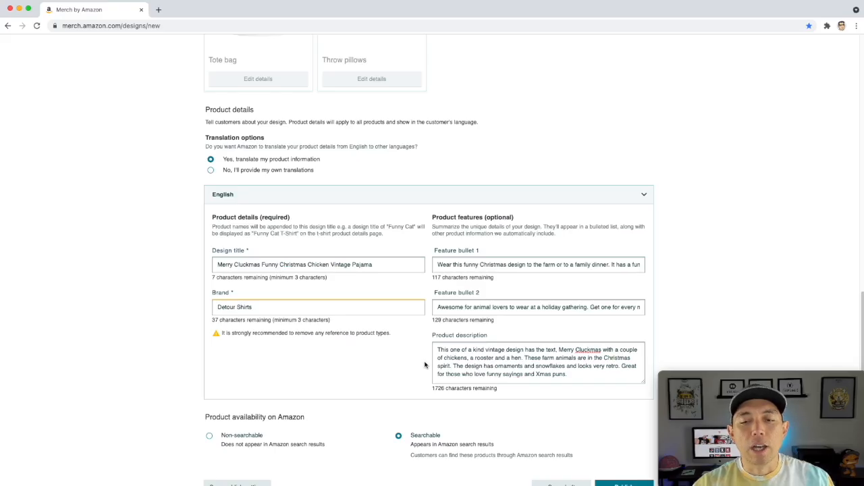
scroll(down, 3)
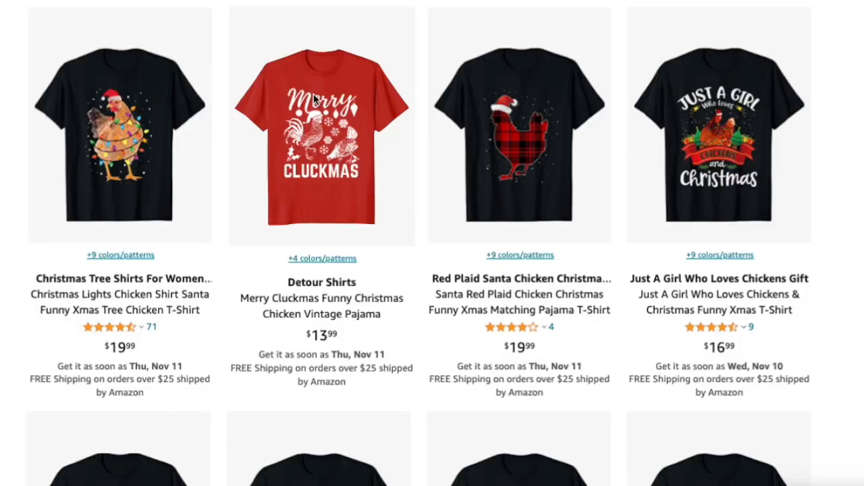
mouse_move(324, 138)
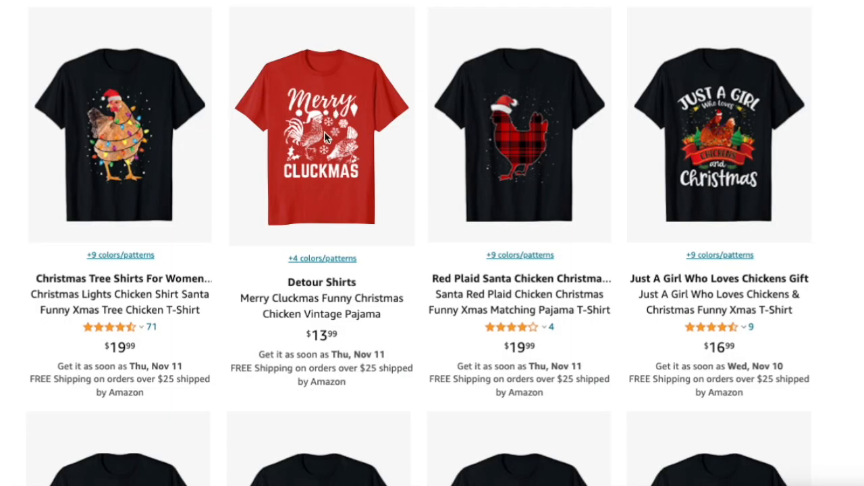
mouse_move(716, 417)
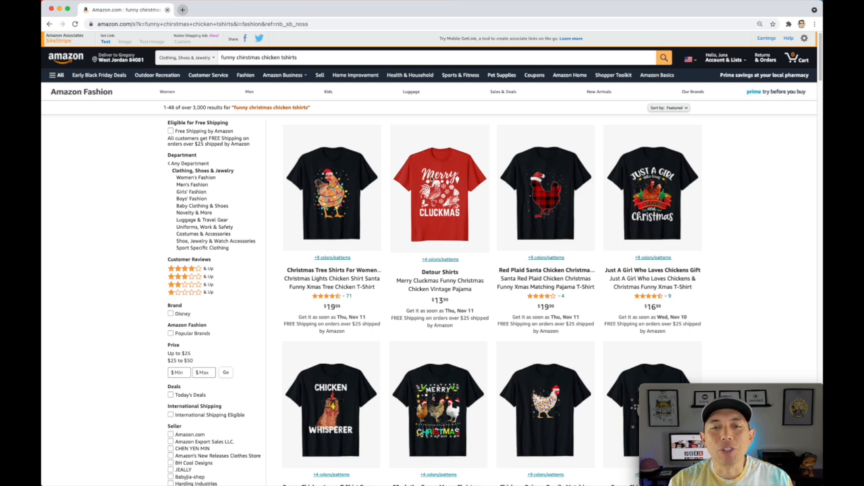
mouse_move(442, 307)
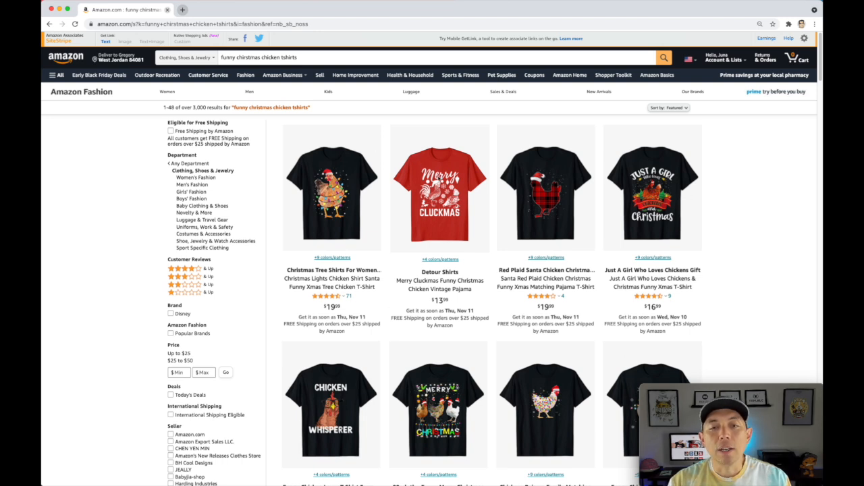
mouse_move(535, 196)
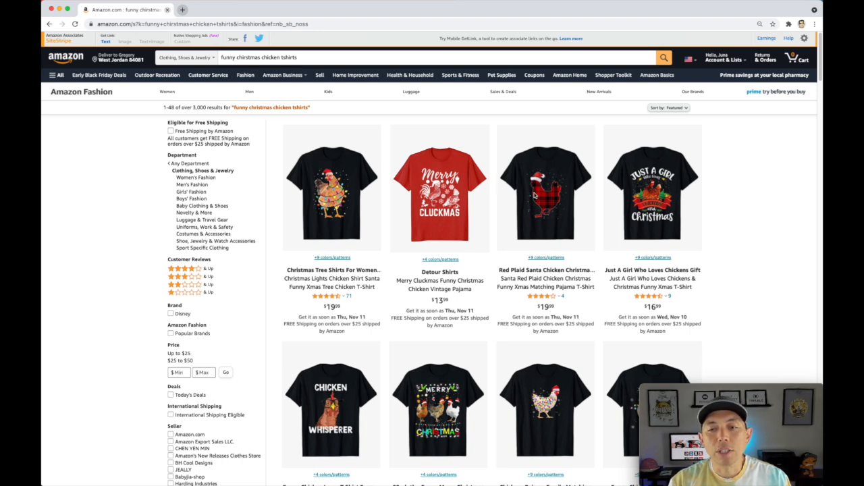
mouse_move(540, 210)
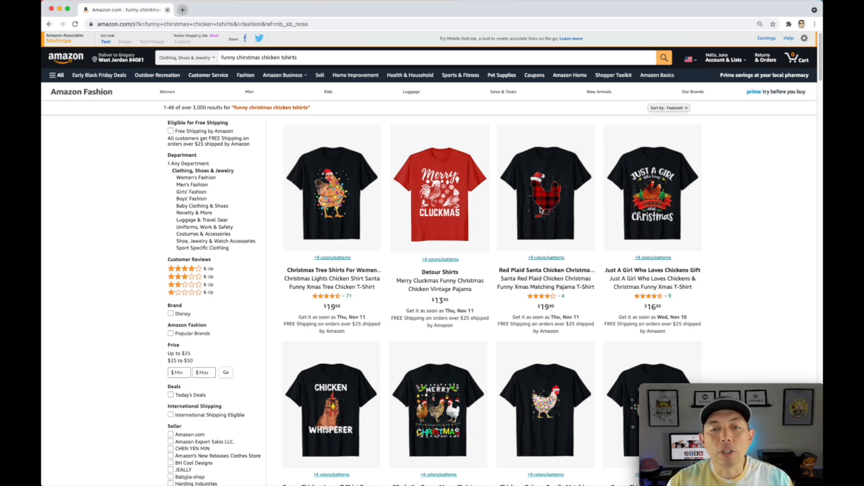
mouse_move(533, 302)
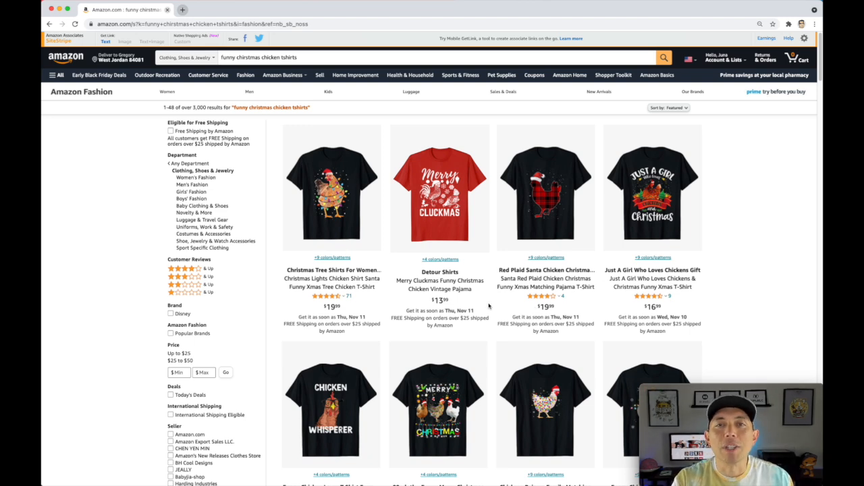
mouse_move(520, 174)
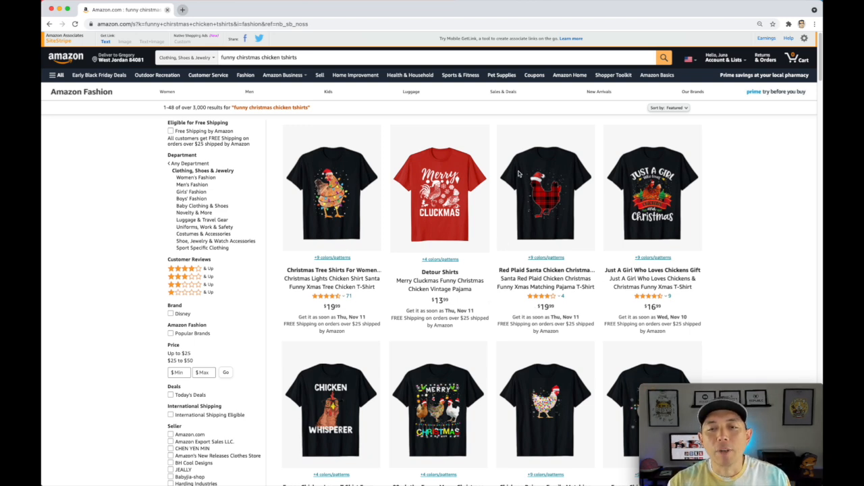
mouse_move(673, 208)
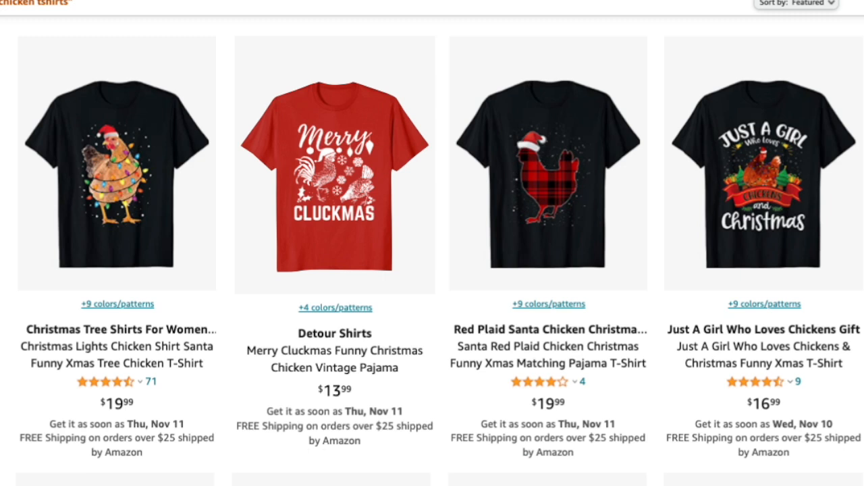
mouse_move(346, 145)
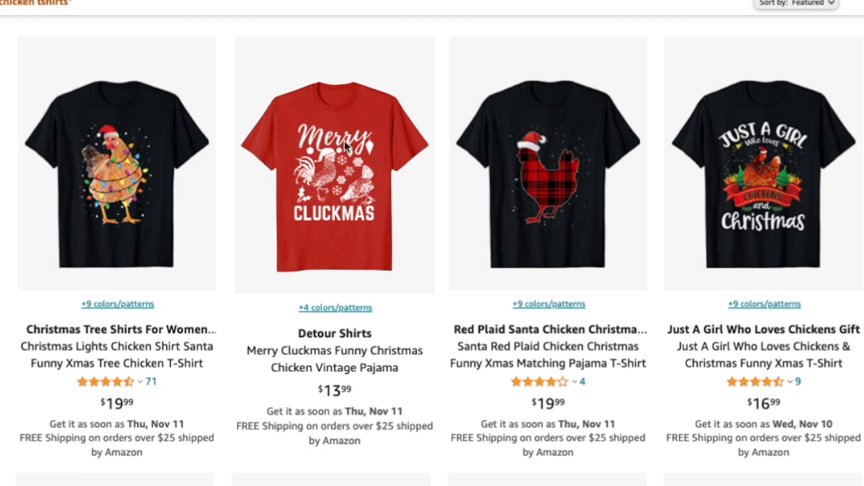
mouse_move(720, 212)
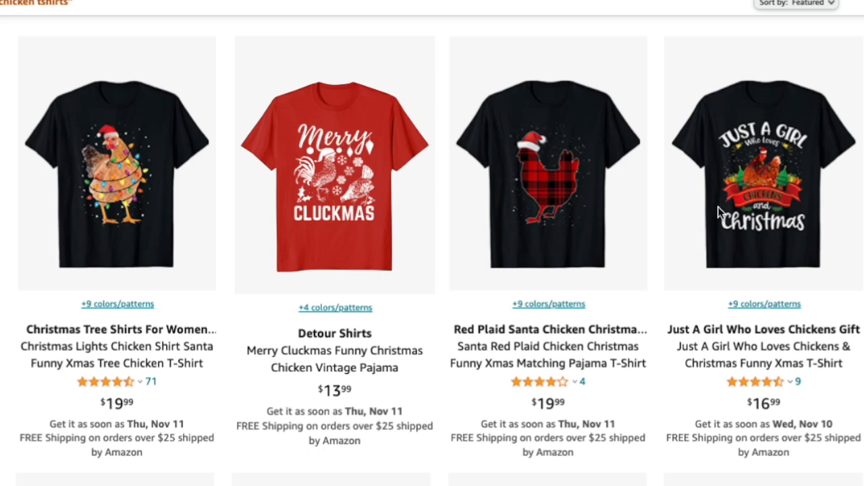